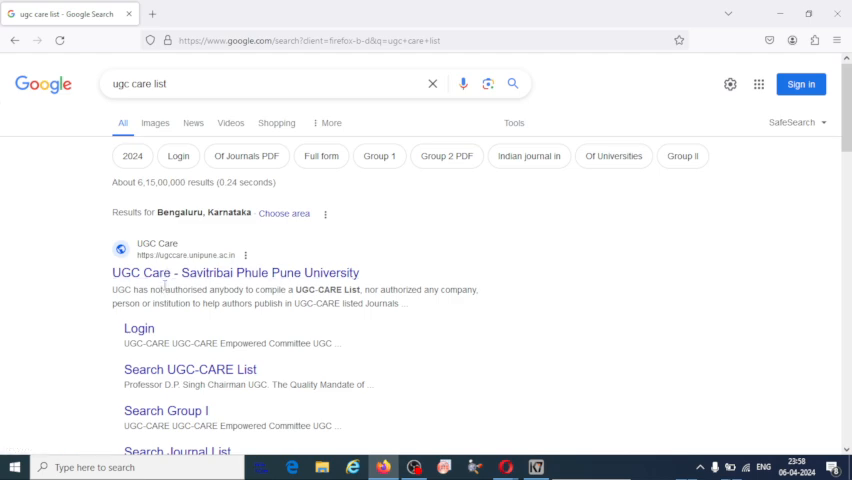
{"action": "mouse_move", "coordinate": [236, 272]}
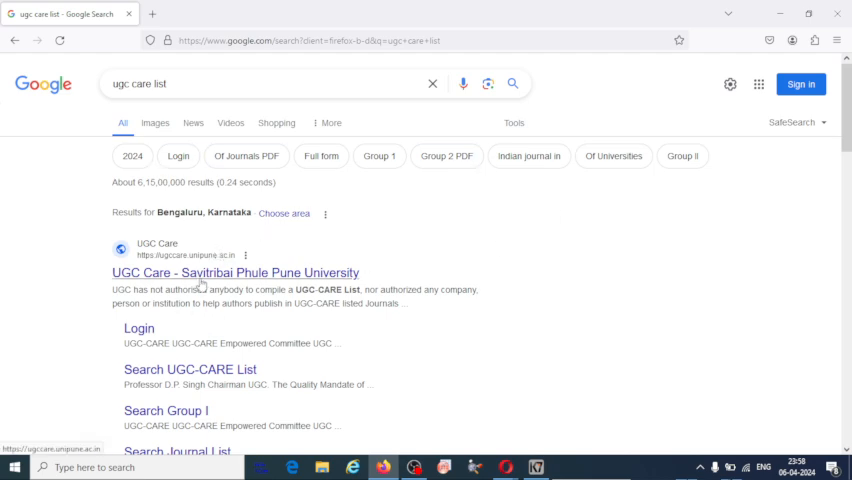
Scroll the Google results for 'ugc care list' to reach the UGC-CARE site link
{"action": "scroll", "scroll_direction": "down", "scroll_amount": 3}
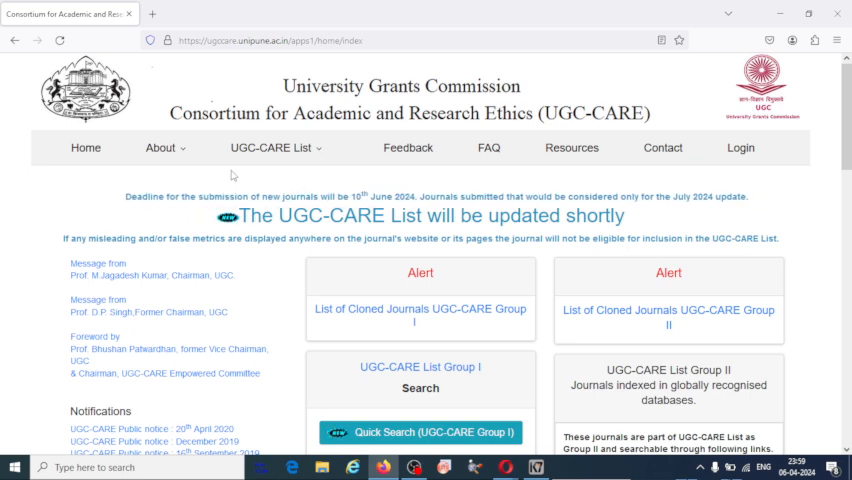
{"action": "mouse_move", "coordinate": [290, 176]}
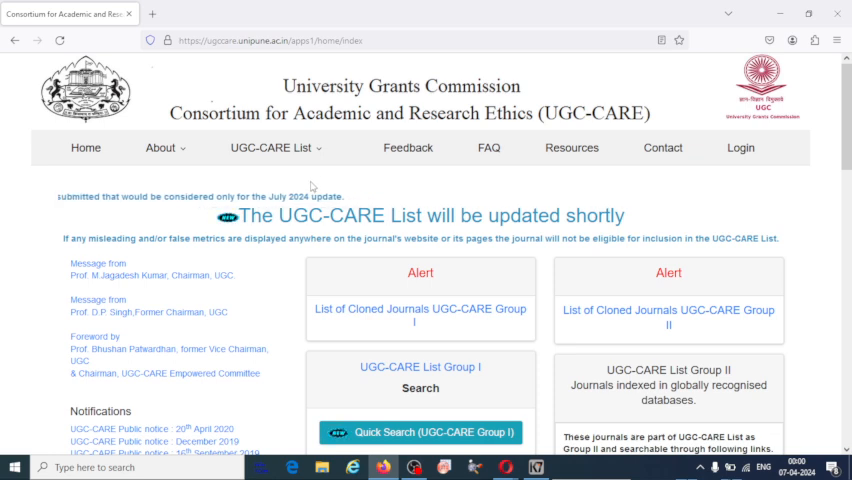
{"action": "scroll", "scroll_direction": "down", "scroll_amount": 3}
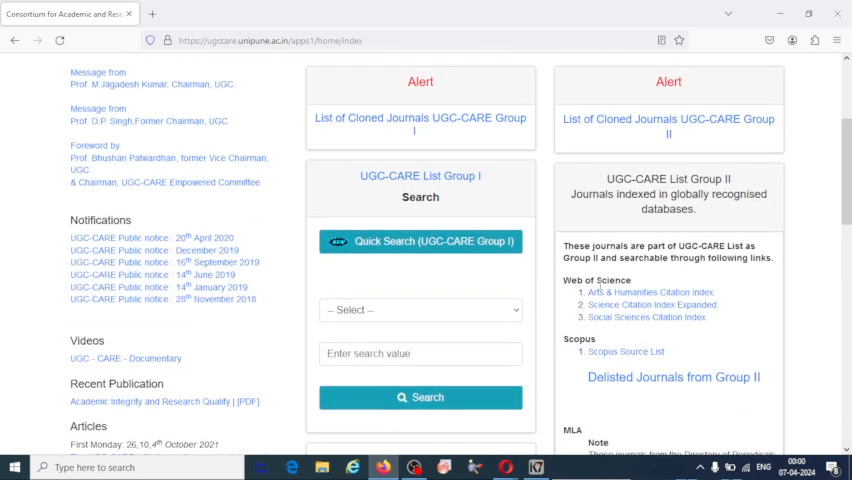
{"action": "scroll", "scroll_direction": "down", "scroll_amount": 3}
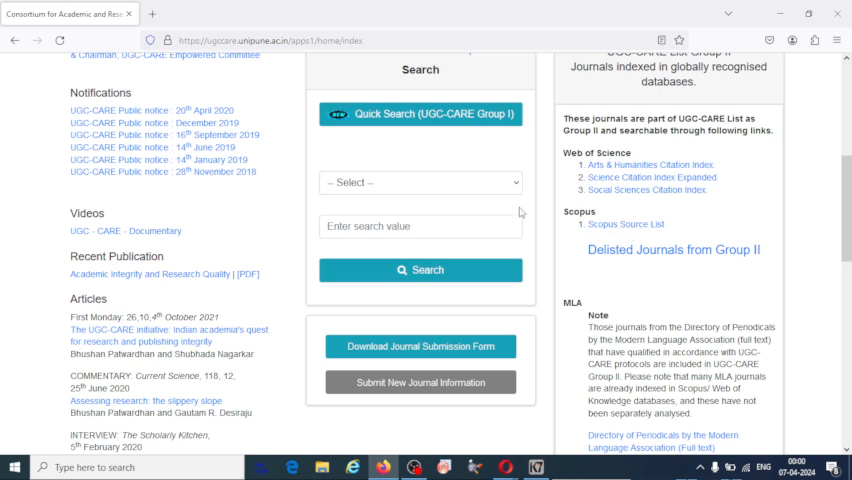
{"action": "scroll", "scroll_direction": "up", "scroll_amount": 3}
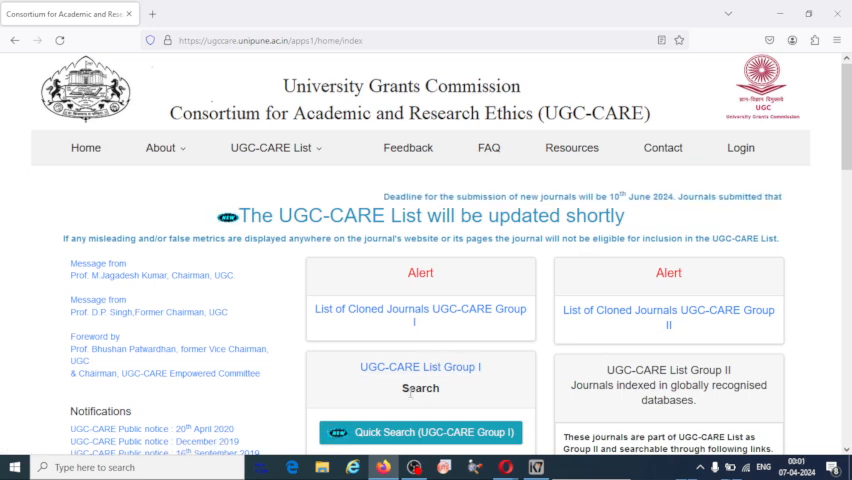
{"action": "scroll", "scroll_direction": "down", "scroll_amount": 3}
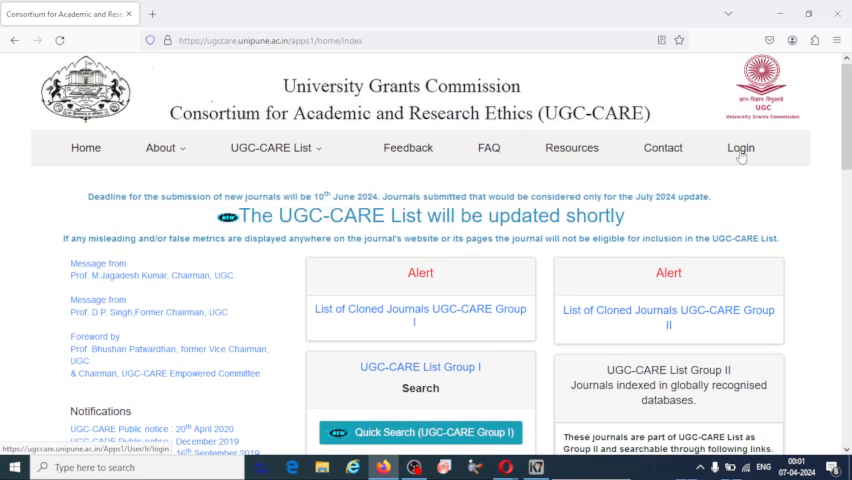
Go to the Login page and bring the user ID and password form into view
{"action": "left_click", "coordinate": [740, 148]}
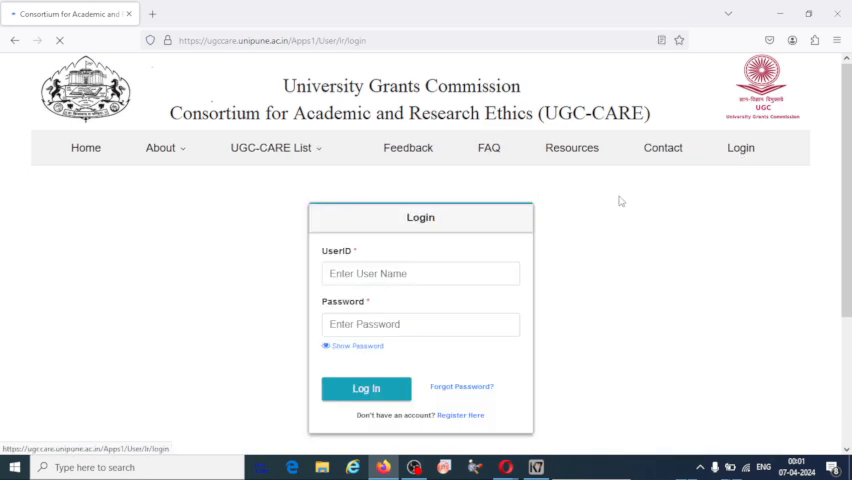
{"action": "scroll", "scroll_direction": "down", "scroll_amount": 3}
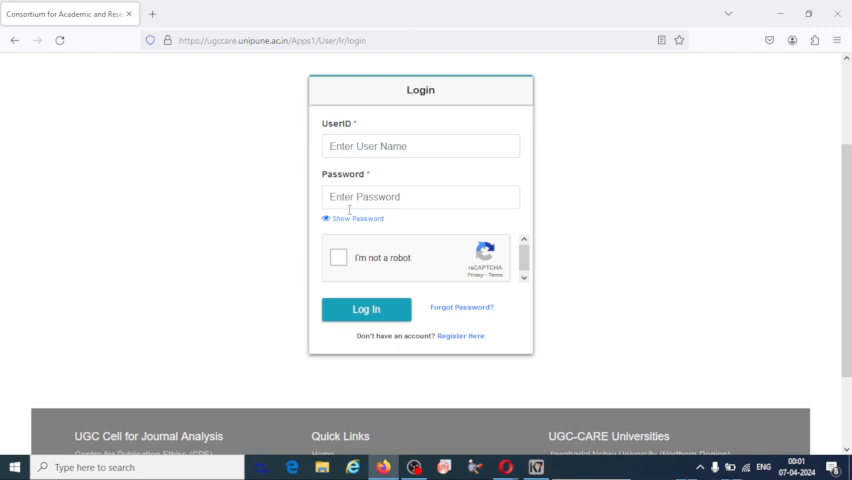
{"action": "scroll", "scroll_direction": "down", "scroll_amount": 3}
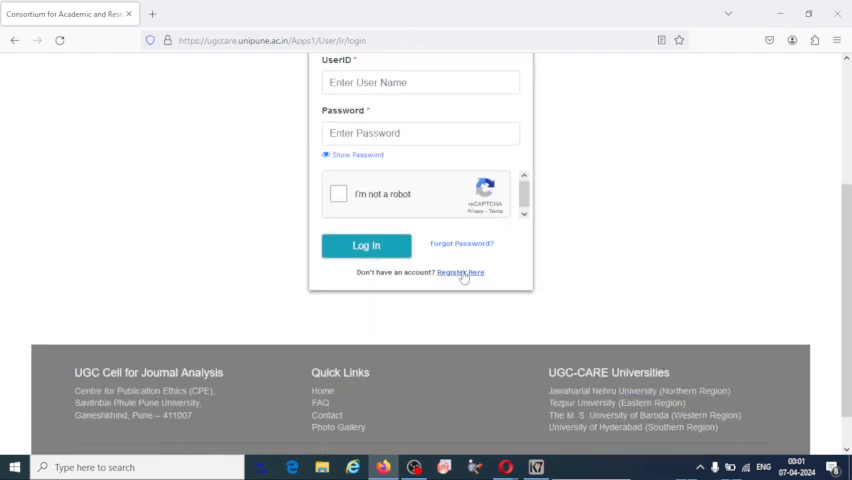
Reach the registration form via 'Register Here' and review its Salutation, First Name, Mobile and Email fields
{"action": "left_click", "coordinate": [460, 272]}
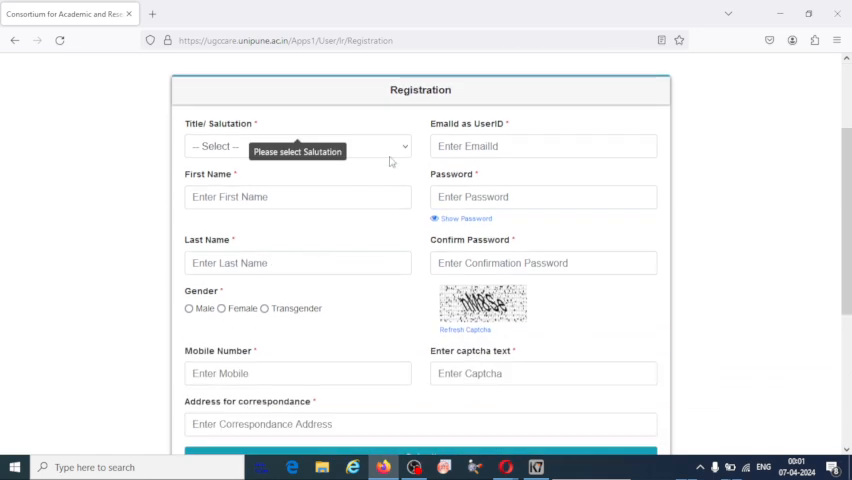
{"action": "left_click", "coordinate": [296, 144]}
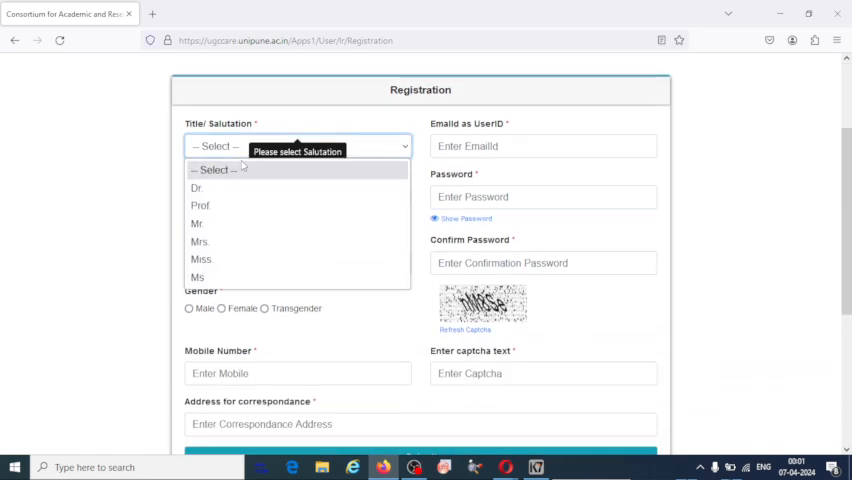
{"action": "mouse_move", "coordinate": [200, 204]}
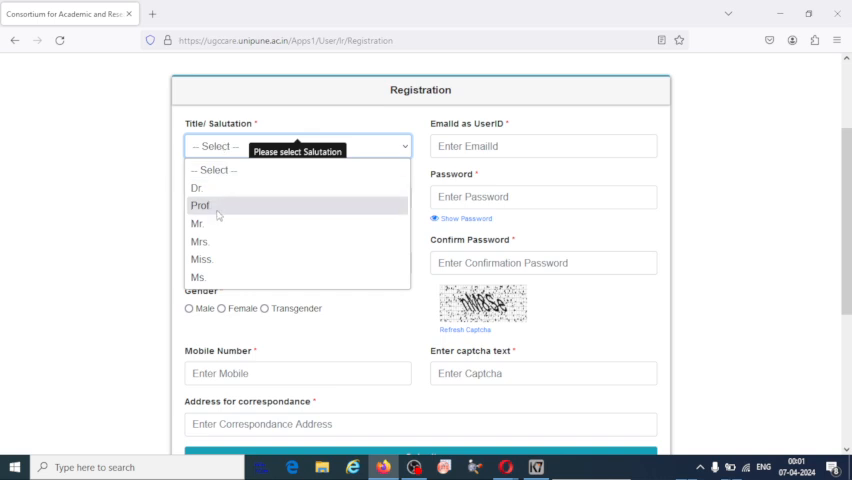
{"action": "mouse_move", "coordinate": [204, 258]}
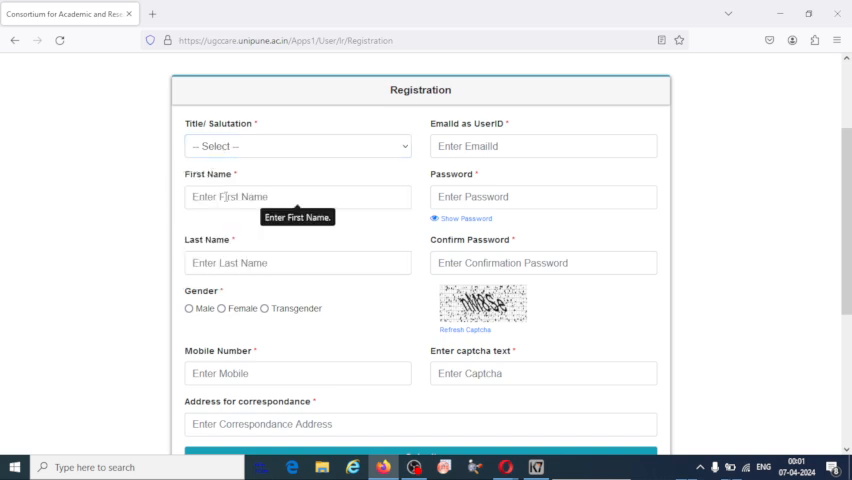
{"action": "left_click", "coordinate": [296, 264]}
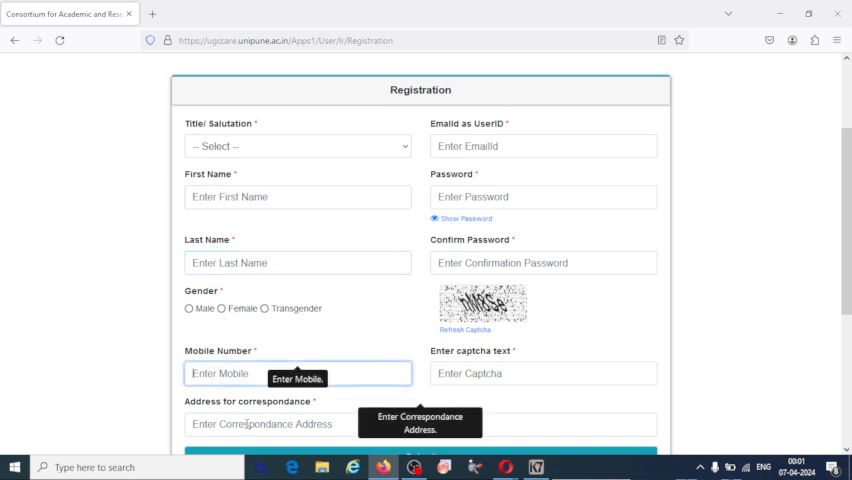
{"action": "left_click", "coordinate": [544, 146]}
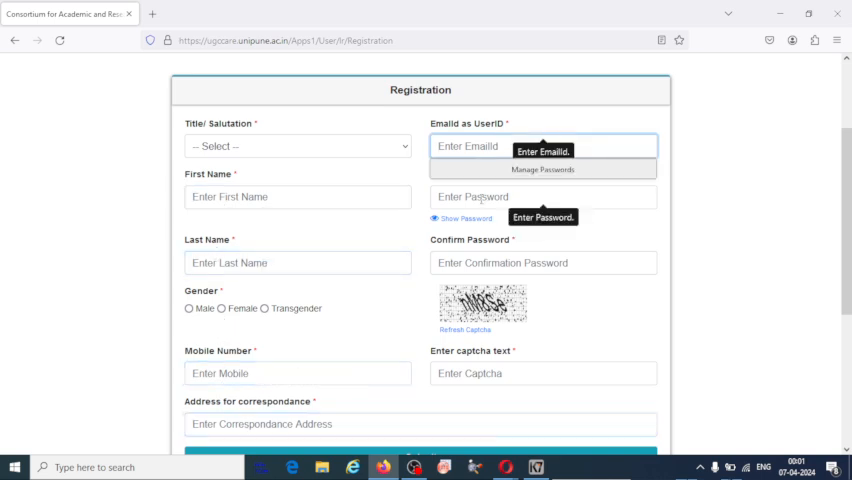
{"action": "left_click", "coordinate": [544, 196]}
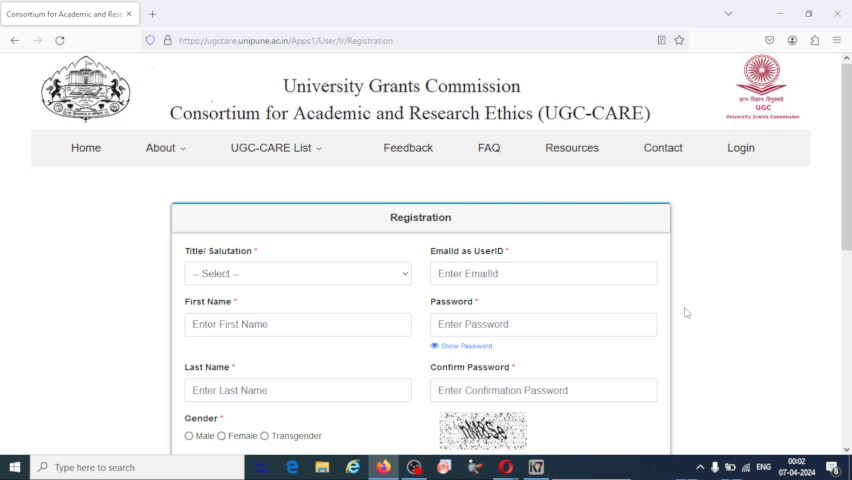
Tick 'I'm not a robot' and log in with the entered credentials
{"action": "scroll", "scroll_direction": "down", "scroll_amount": 3}
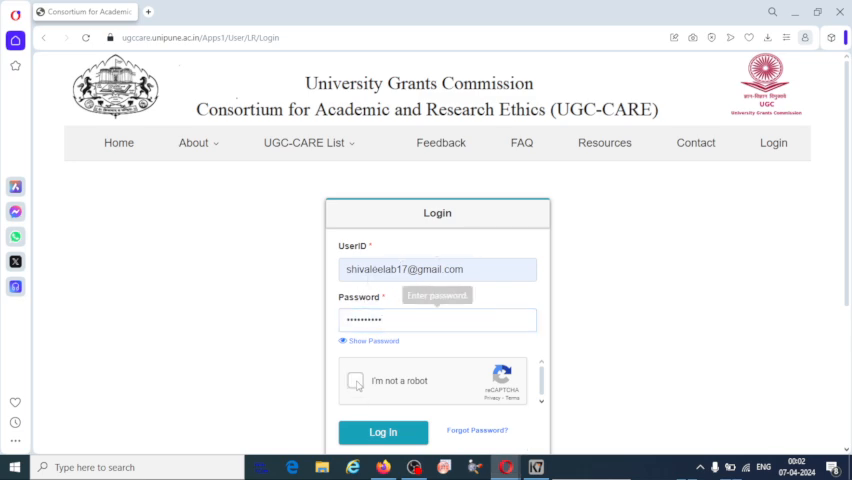
{"action": "left_click", "coordinate": [384, 432]}
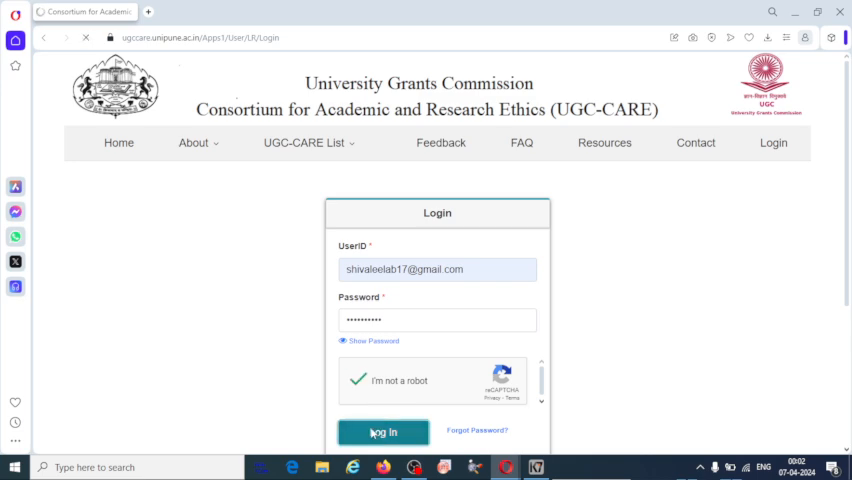
{"action": "left_click", "coordinate": [384, 432]}
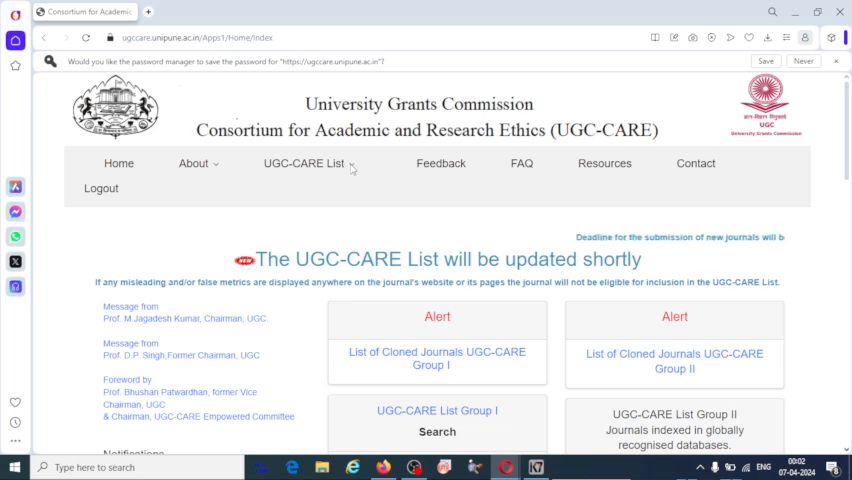
Dismiss the save-password prompt and choose Search UGC-CARE List from the menu
{"action": "left_click", "coordinate": [304, 164]}
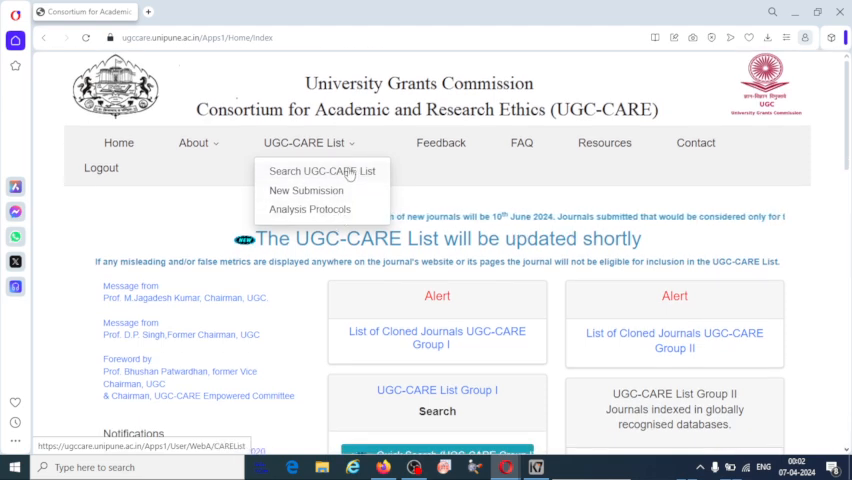
{"action": "left_click", "coordinate": [320, 170]}
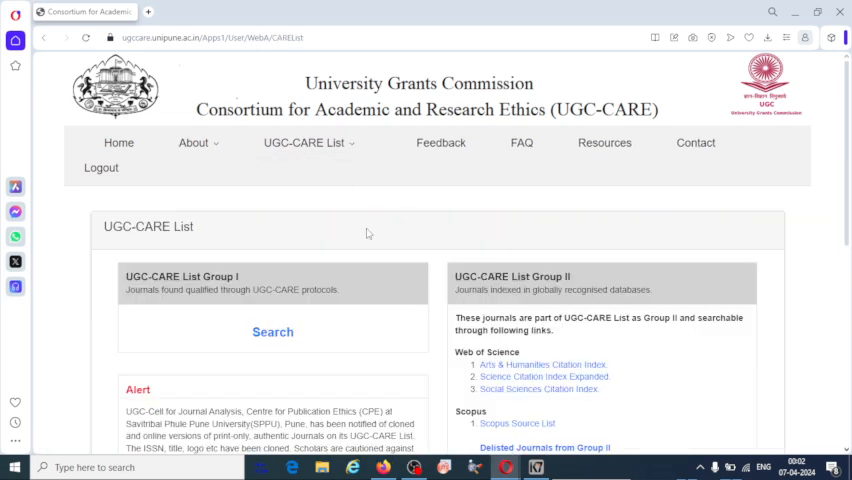
{"action": "scroll", "scroll_direction": "down", "scroll_amount": 3}
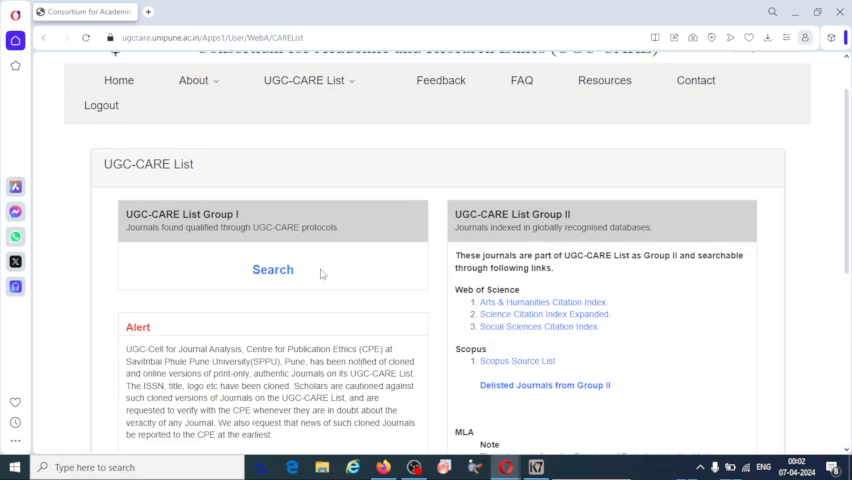
{"action": "mouse_move", "coordinate": [364, 302]}
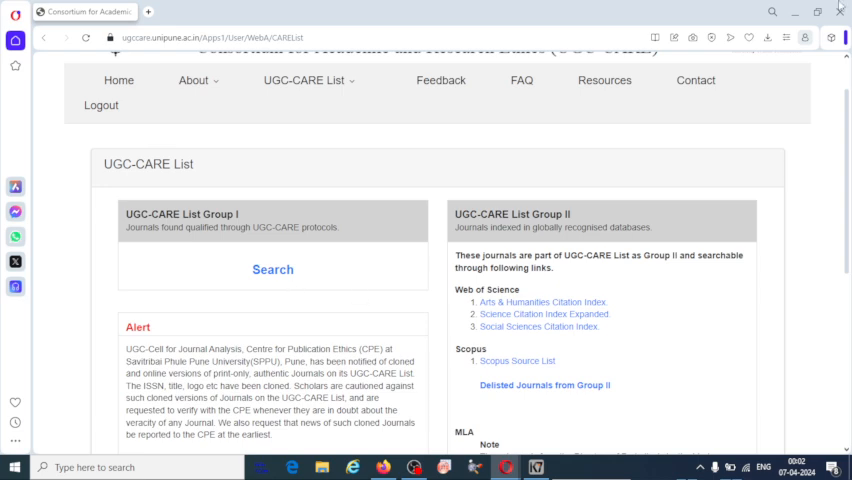
{"action": "mouse_move", "coordinate": [298, 198]}
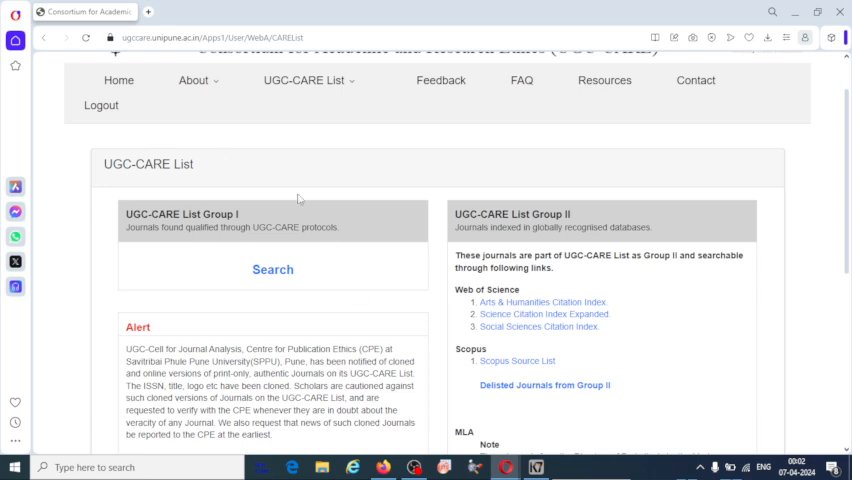
{"action": "scroll", "scroll_direction": "down", "scroll_amount": 3}
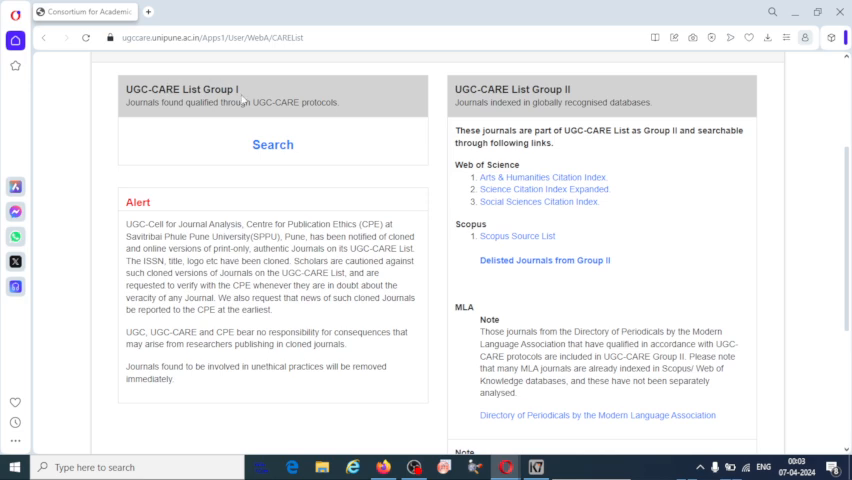
{"action": "mouse_move", "coordinate": [242, 100]}
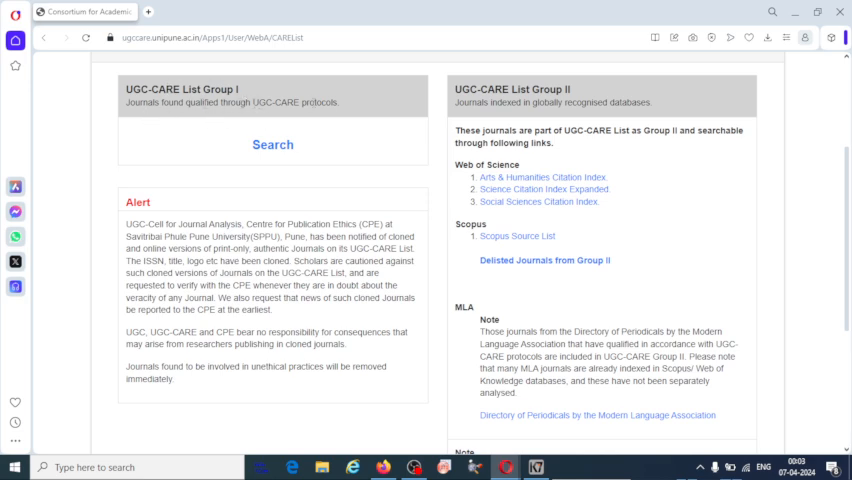
{"action": "mouse_move", "coordinate": [156, 122]}
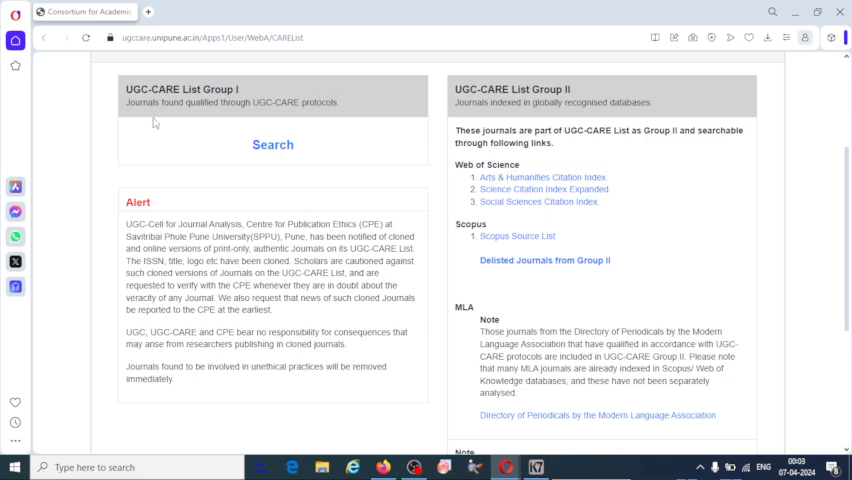
{"action": "double_click", "coordinate": [144, 102]}
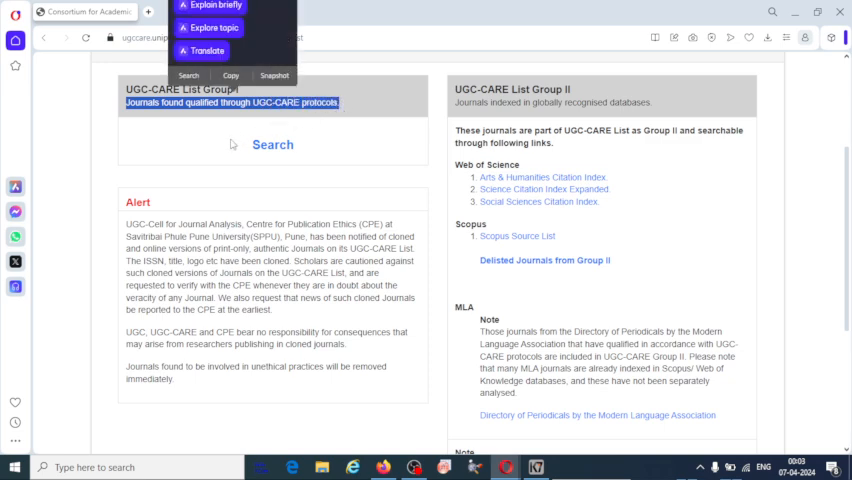
{"action": "left_click", "coordinate": [170, 152]}
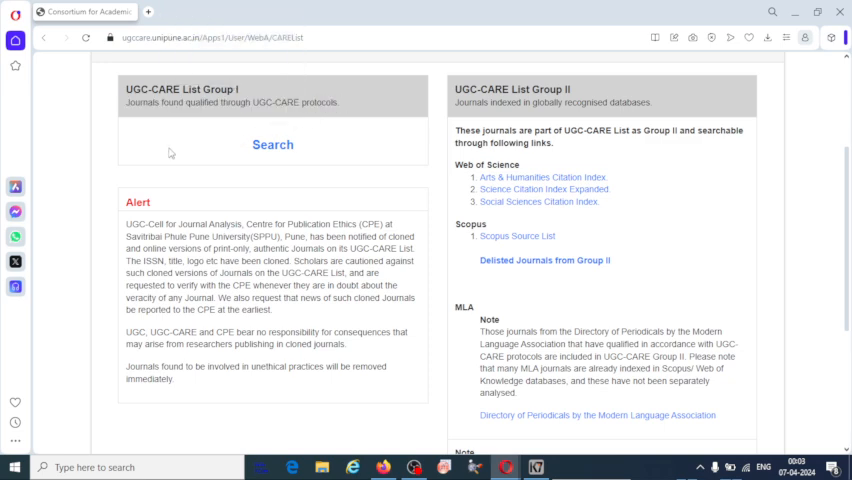
{"action": "mouse_move", "coordinate": [240, 160]}
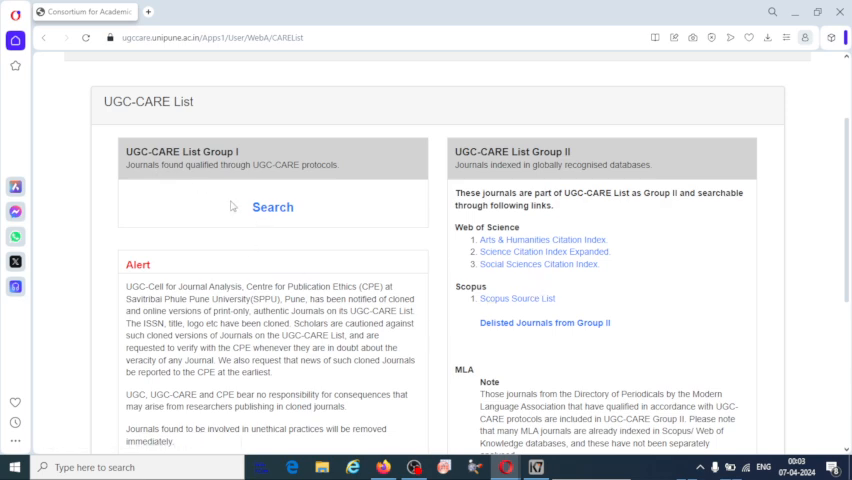
{"action": "mouse_move", "coordinate": [272, 208]}
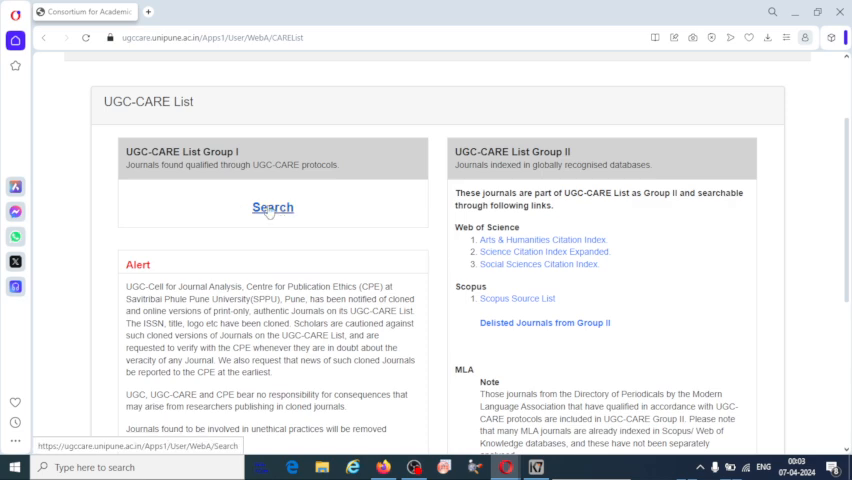
Enter the Group I Search page and view the search-by field options
{"action": "left_click", "coordinate": [272, 208]}
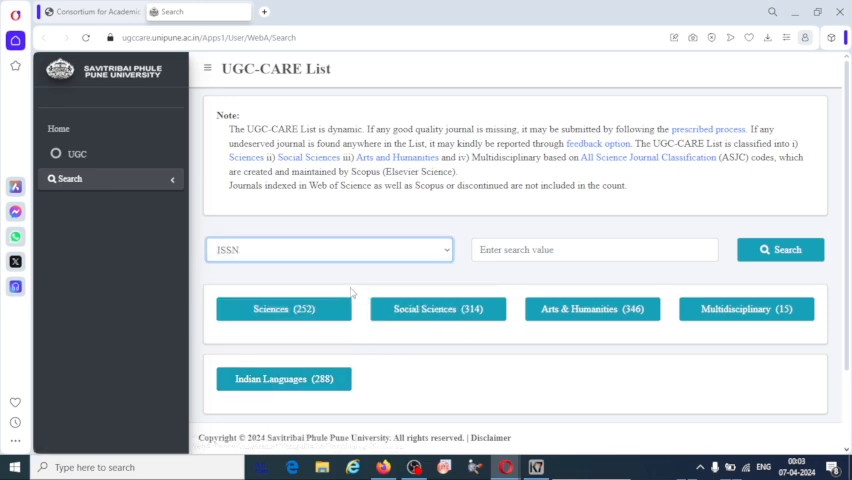
{"action": "left_click", "coordinate": [328, 250]}
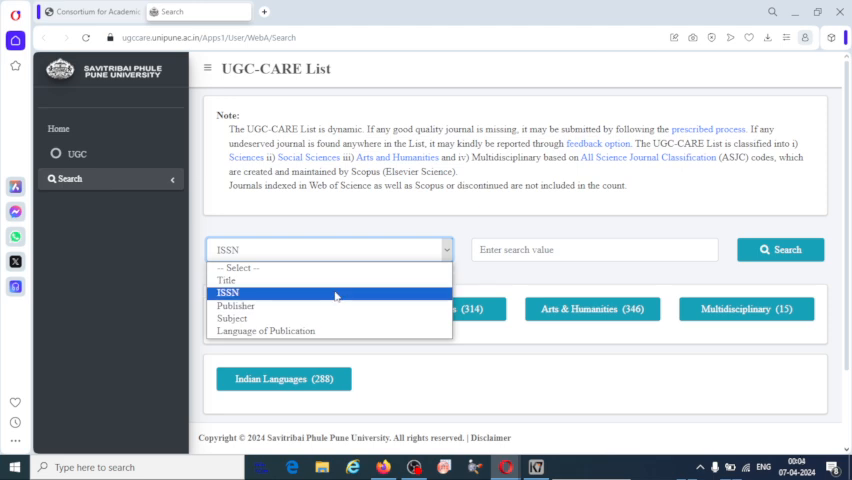
Choose Title as the search-by field and focus the search value box
{"action": "left_click", "coordinate": [226, 280]}
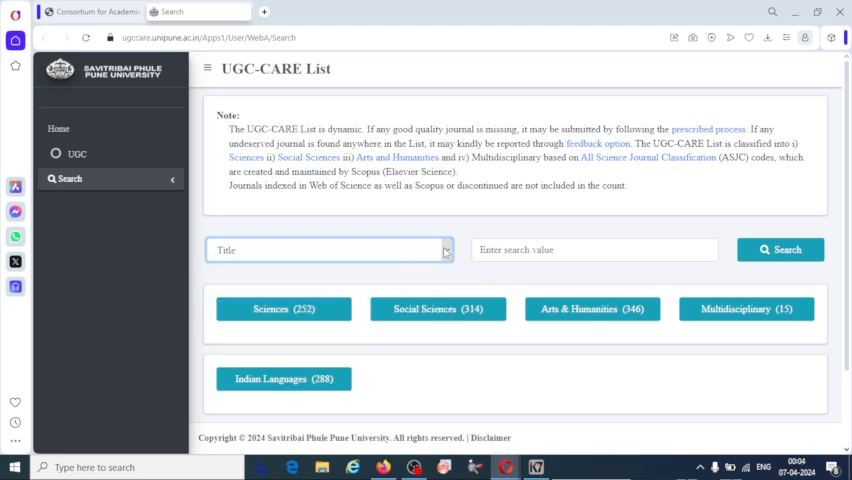
{"action": "left_click", "coordinate": [328, 250]}
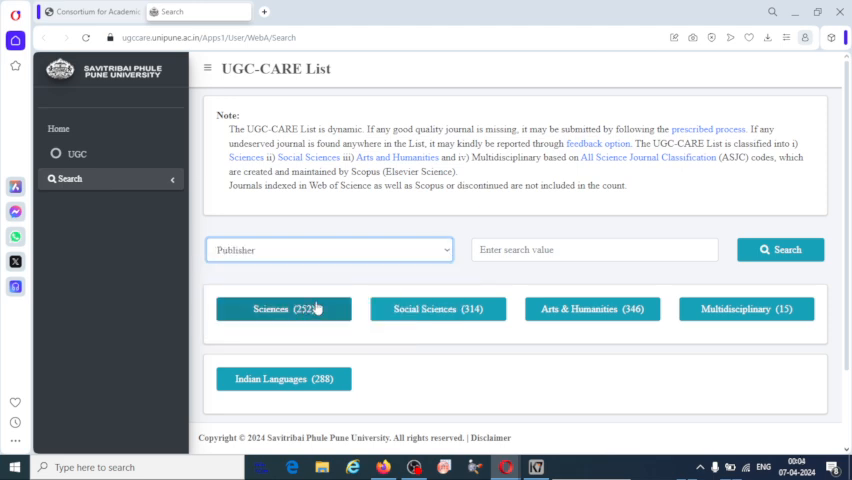
{"action": "left_click", "coordinate": [328, 250]}
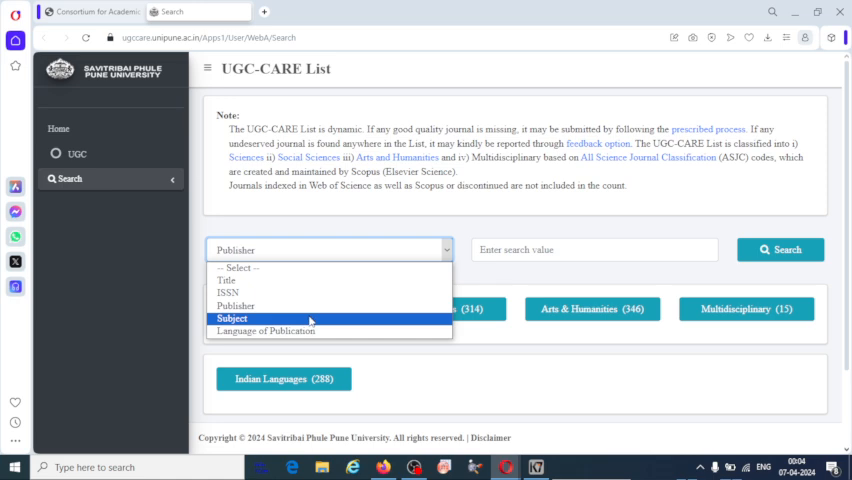
{"action": "mouse_move", "coordinate": [366, 292]}
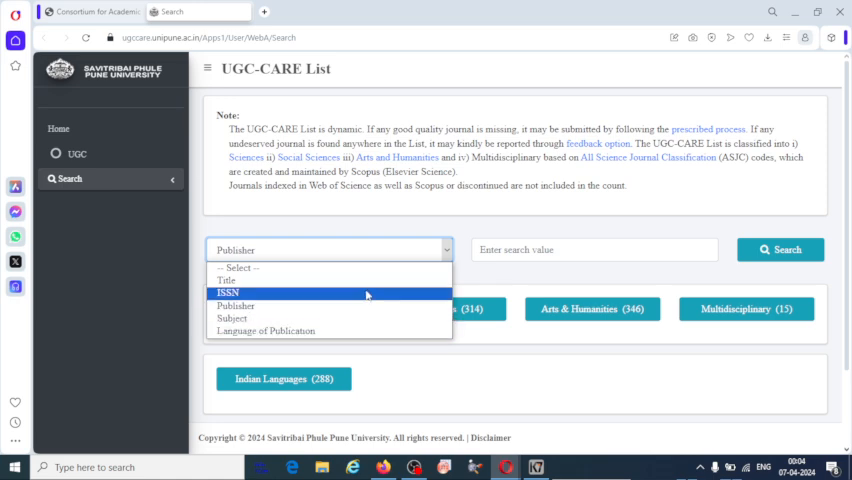
{"action": "left_click", "coordinate": [226, 280]}
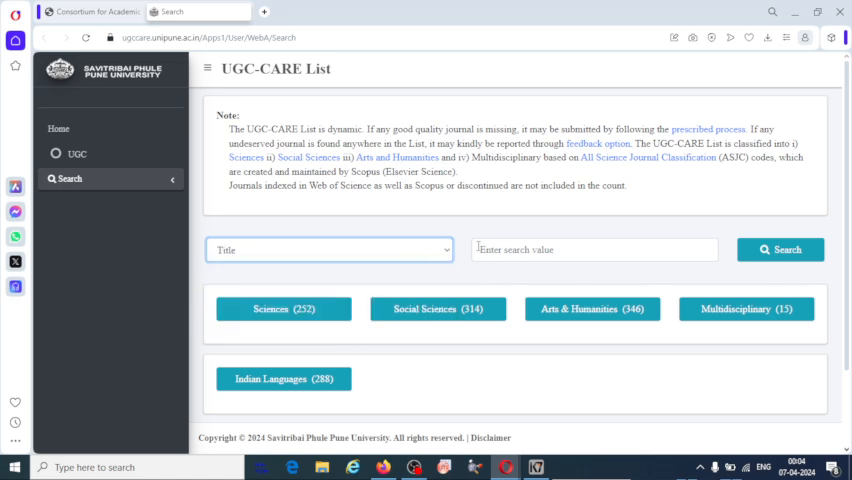
{"action": "left_click", "coordinate": [594, 250]}
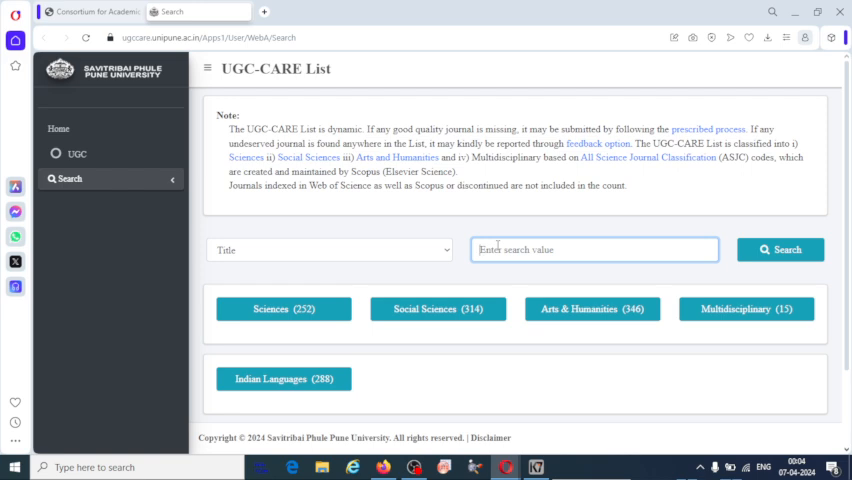
Search journal titles for 'South asian', returning 5 matches
{"action": "type", "text": "S"}
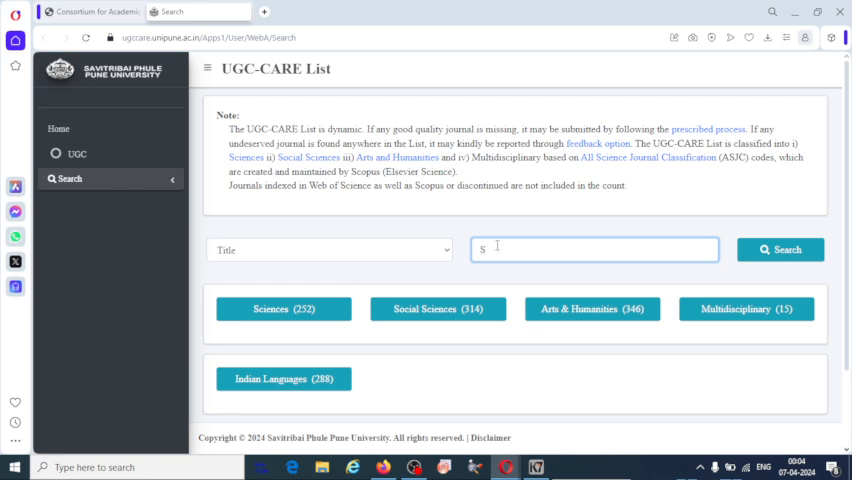
{"action": "type", "text": "outh asia"}
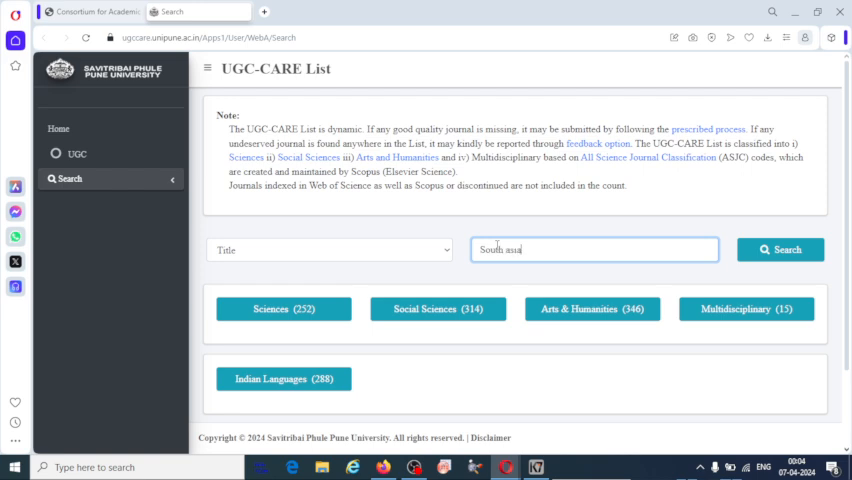
{"action": "type", "text": "n"}
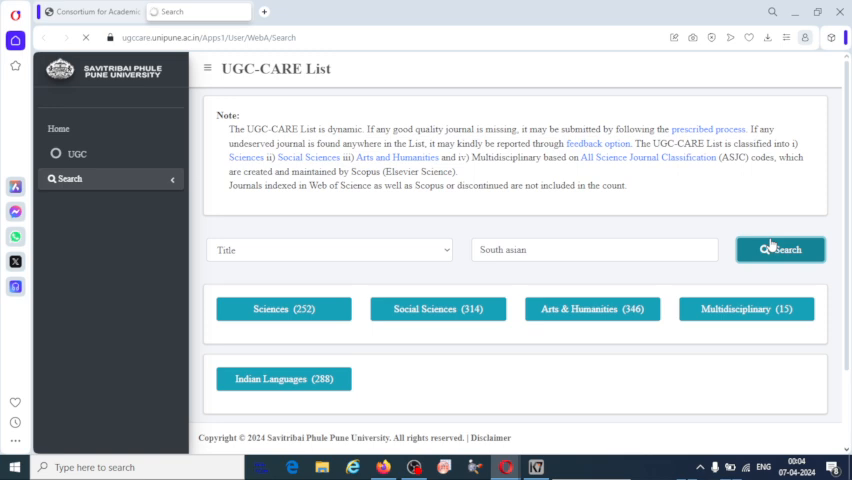
{"action": "left_click", "coordinate": [780, 250]}
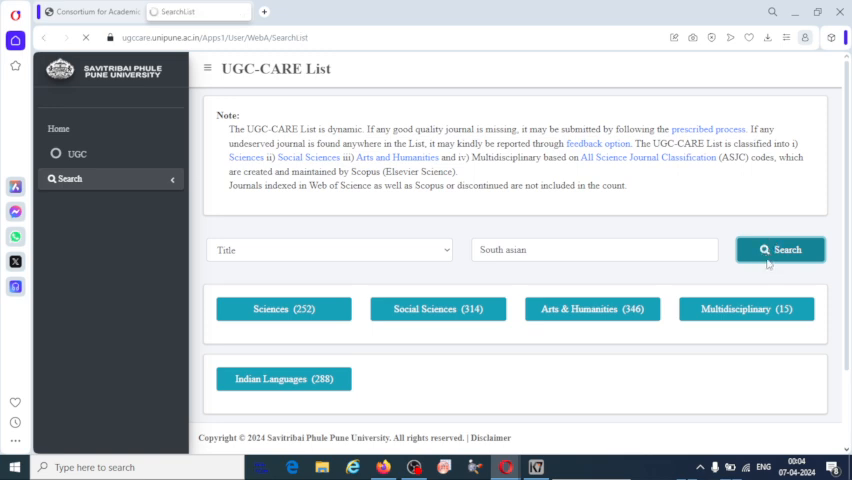
{"action": "left_click", "coordinate": [780, 250]}
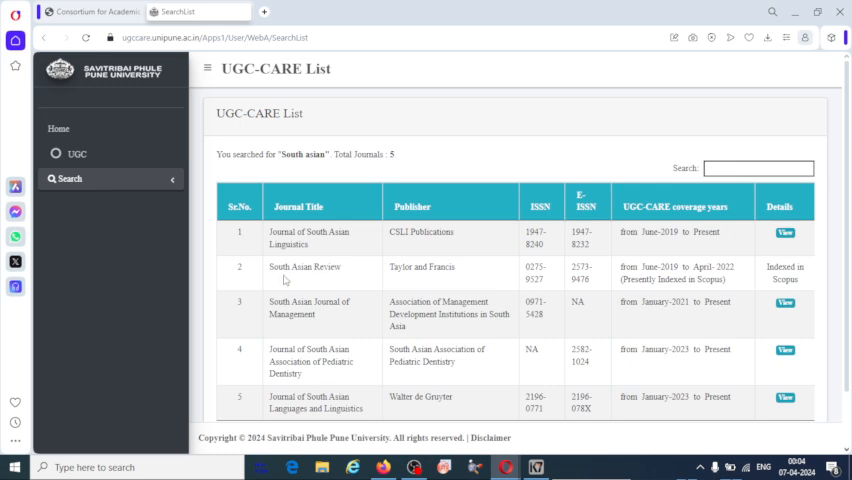
Scroll through the five 'South asian' result rows with their publishers and ISSNs
{"action": "scroll", "scroll_direction": "down", "scroll_amount": 3}
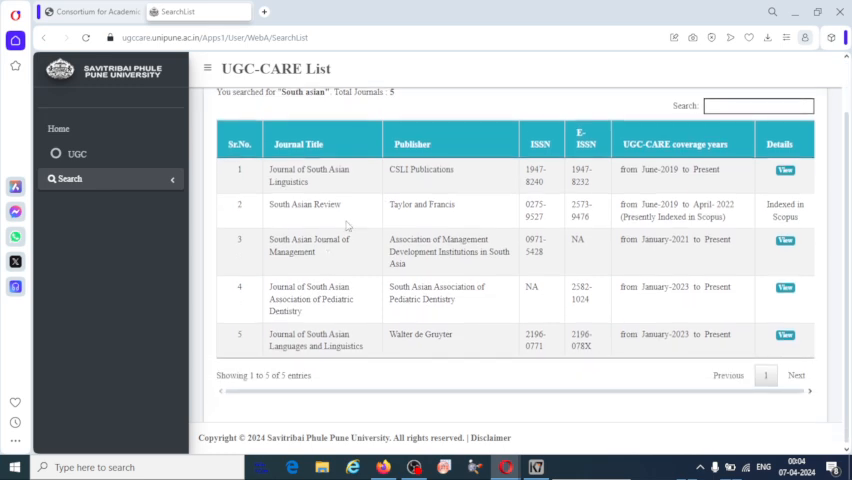
{"action": "mouse_move", "coordinate": [344, 228]}
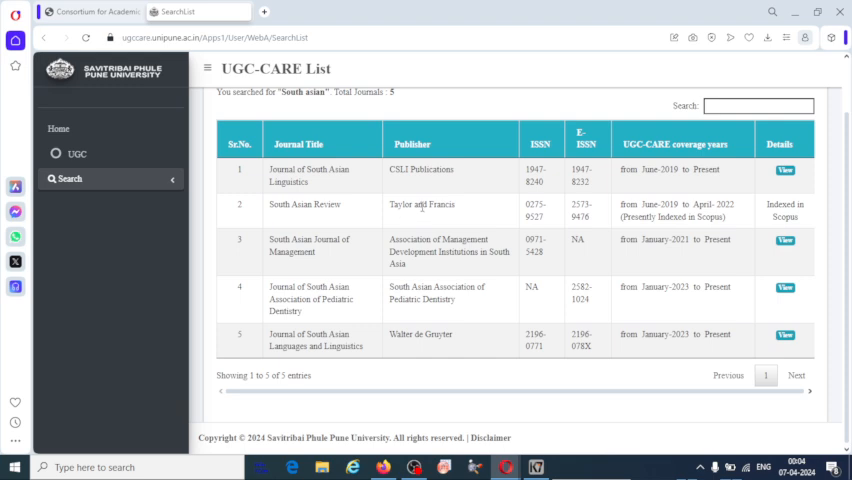
{"action": "mouse_move", "coordinate": [482, 218]}
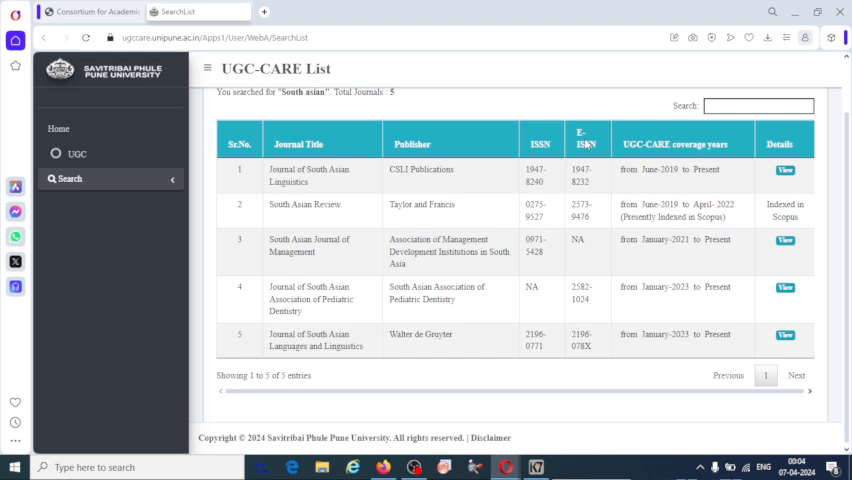
{"action": "mouse_move", "coordinate": [676, 164]}
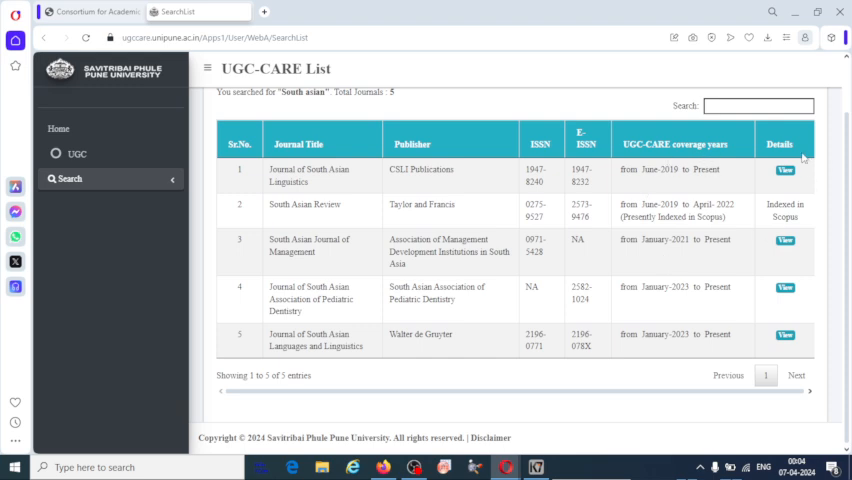
{"action": "mouse_move", "coordinate": [792, 204]}
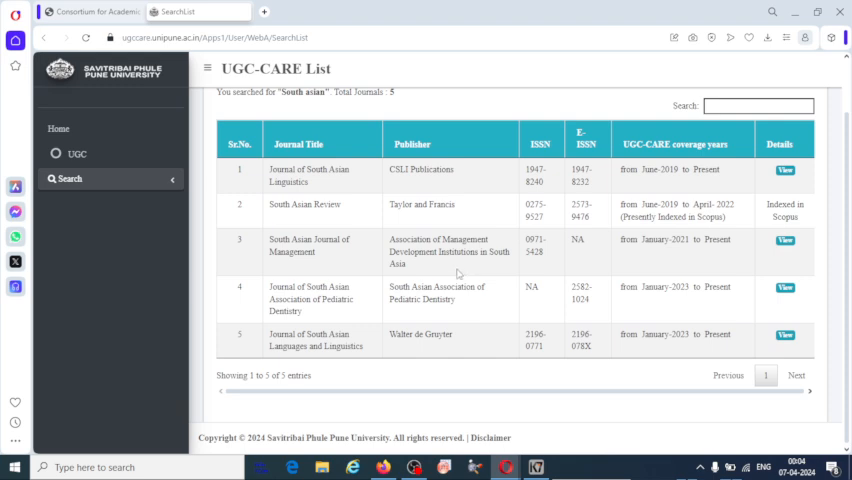
{"action": "mouse_move", "coordinate": [488, 292]}
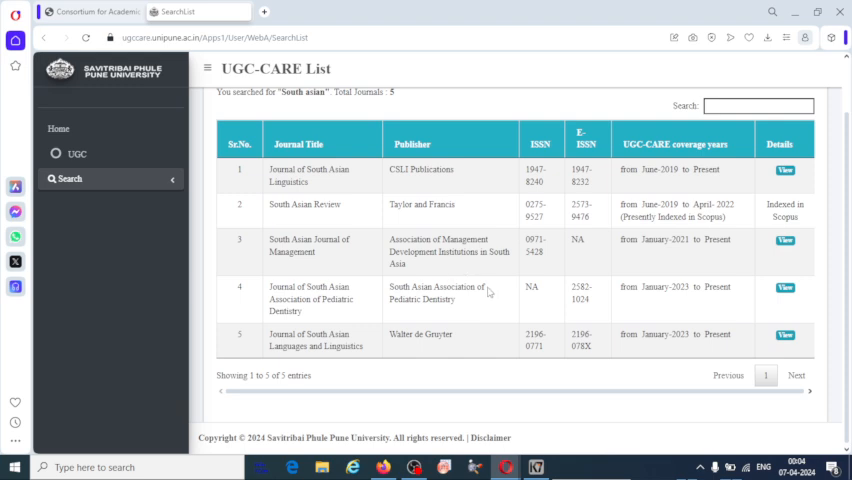
{"action": "scroll", "scroll_direction": "down", "scroll_amount": 3}
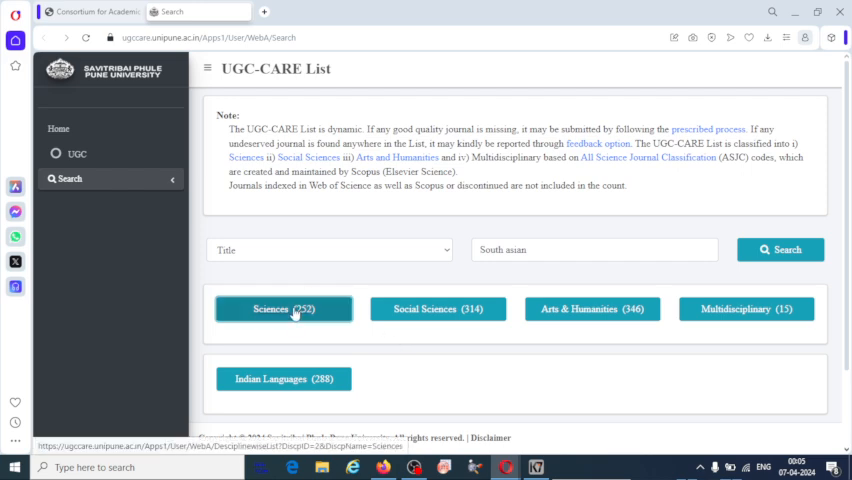
List the Sciences category journals and view details for Advanced Materials Research
{"action": "left_click", "coordinate": [284, 308]}
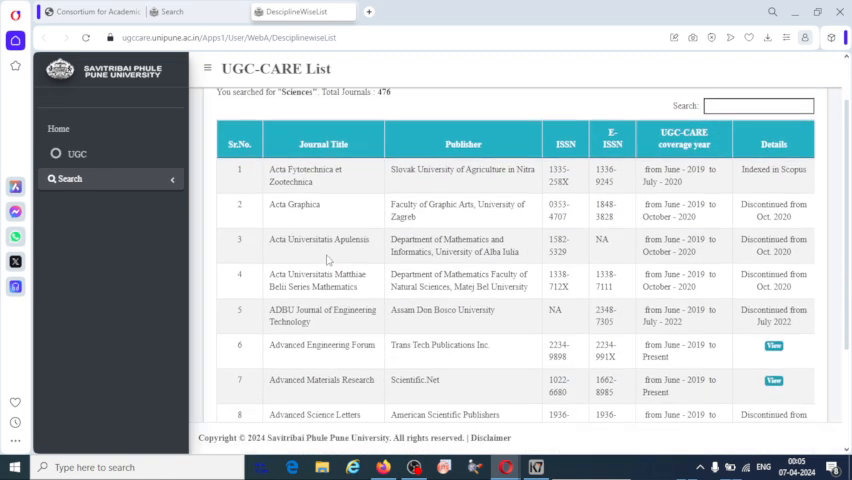
{"action": "mouse_move", "coordinate": [784, 186]}
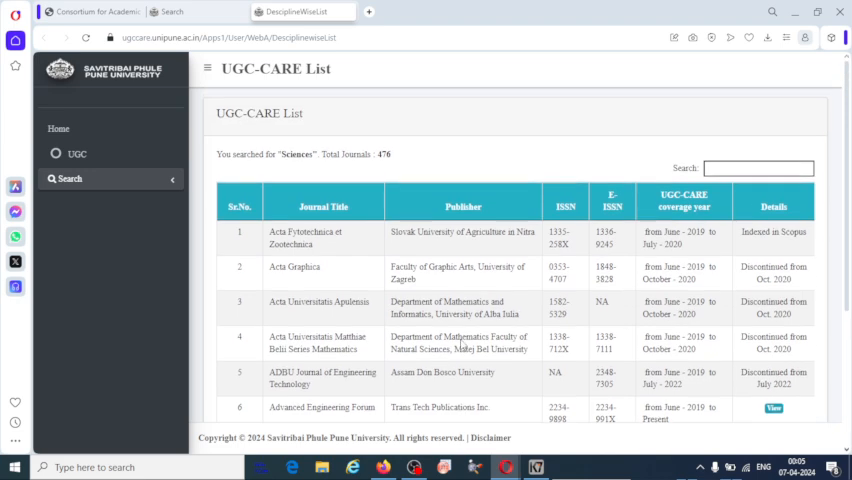
{"action": "scroll", "scroll_direction": "down", "scroll_amount": 3}
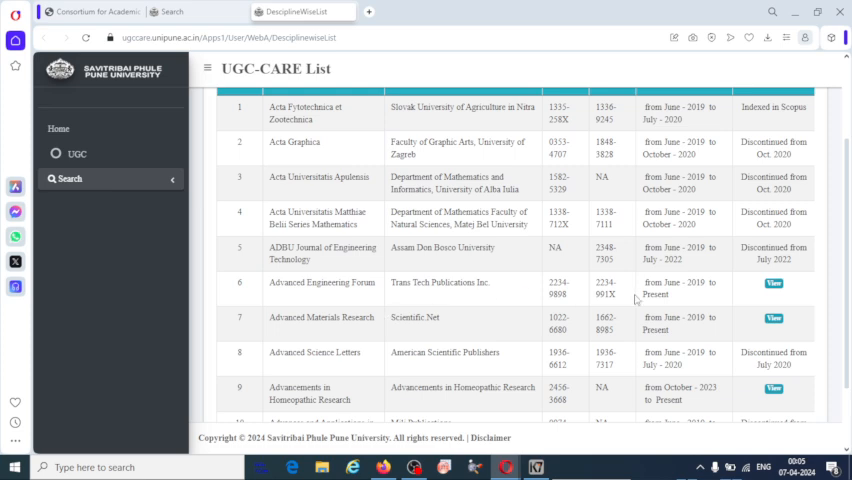
{"action": "mouse_move", "coordinate": [368, 334]}
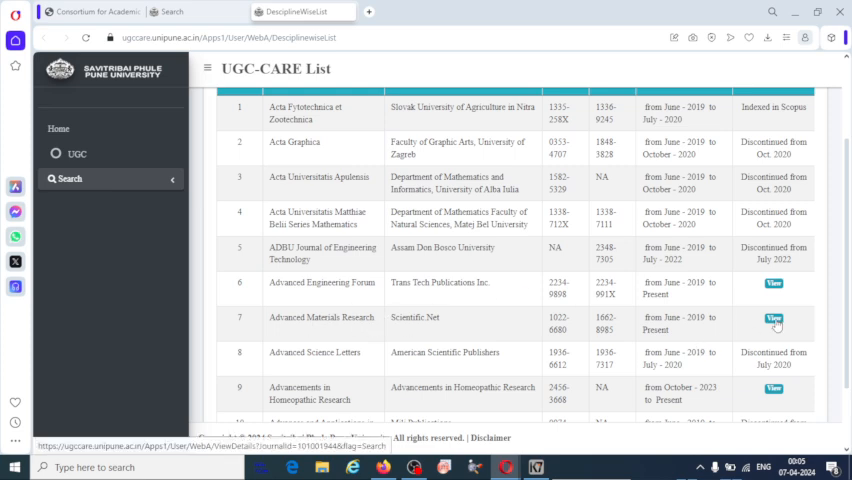
{"action": "left_click", "coordinate": [772, 322]}
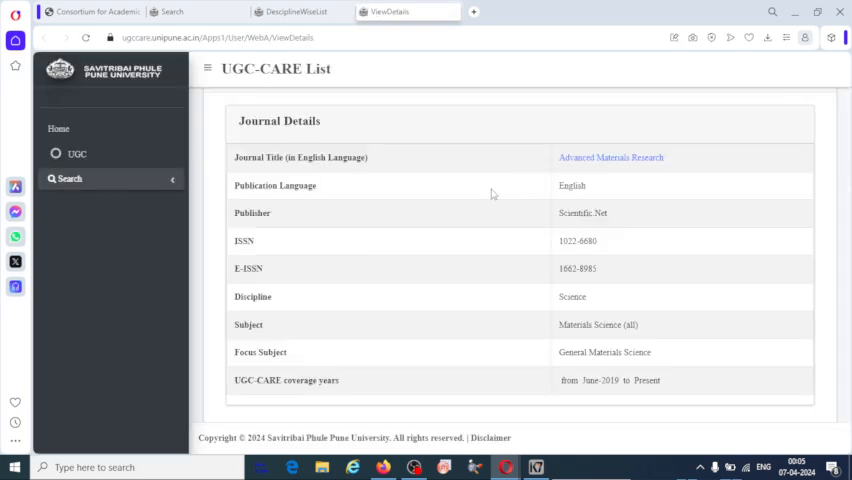
{"action": "mouse_move", "coordinate": [268, 232]}
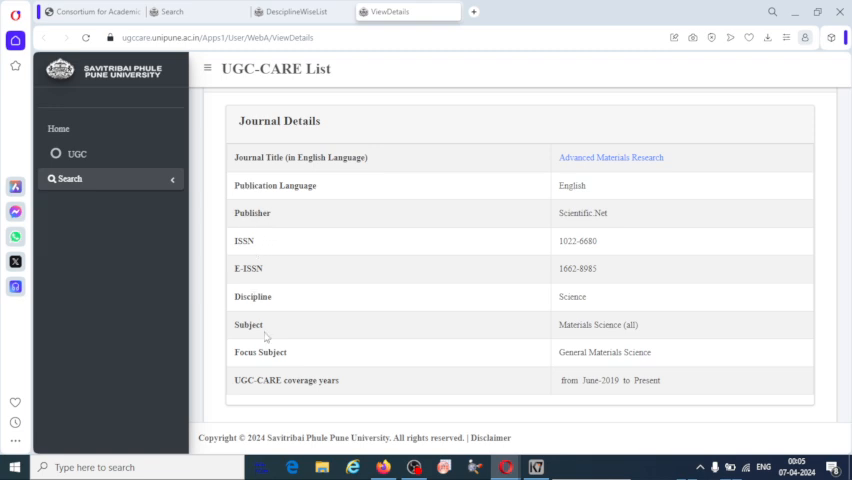
{"action": "mouse_move", "coordinate": [308, 364]}
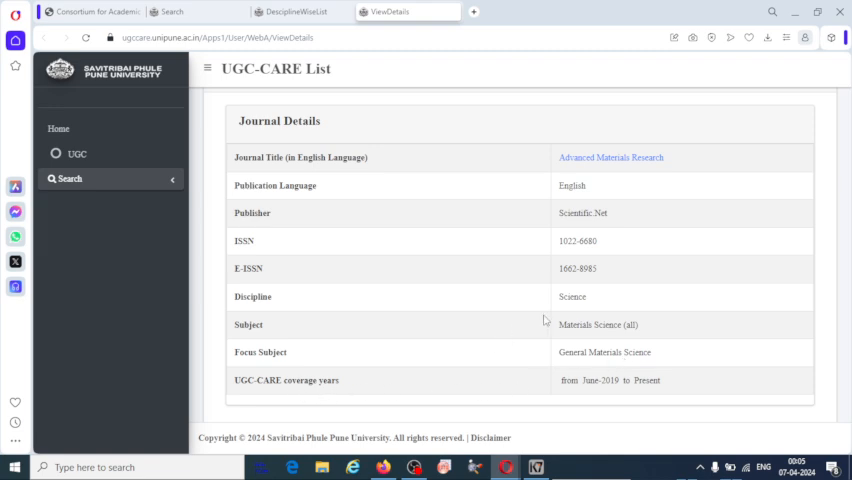
{"action": "mouse_move", "coordinate": [610, 164]}
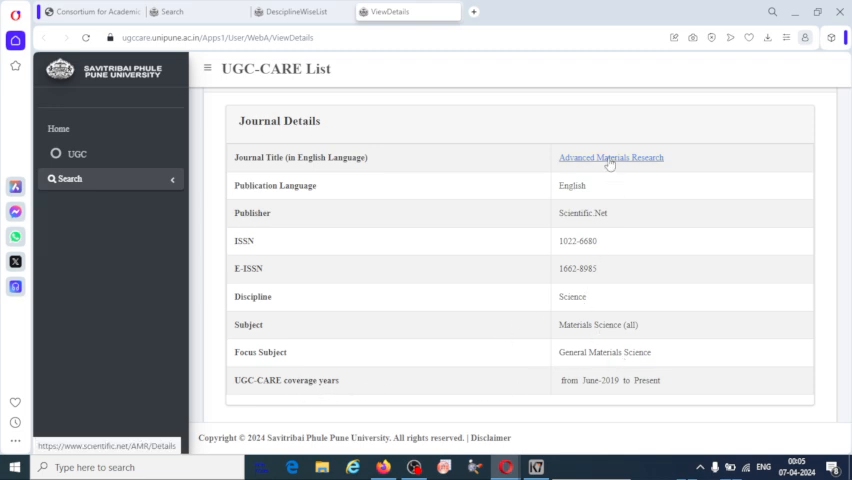
Open Advanced Materials Research's own publisher website from its UGC-CARE journal details
{"action": "left_click", "coordinate": [610, 156]}
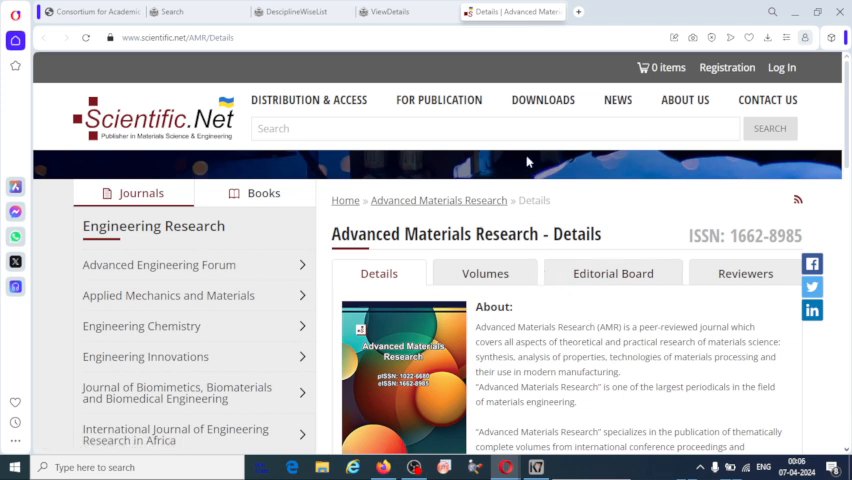
{"action": "mouse_move", "coordinate": [568, 306]}
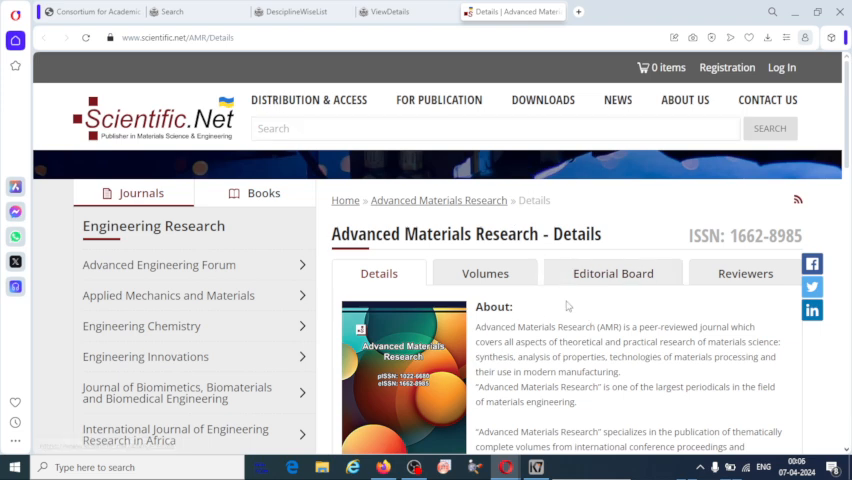
Read down the Scientific.Net journal page for ISSN 1662-8985, then return to the UGC-CARE lists
{"action": "scroll", "scroll_direction": "down", "scroll_amount": 3}
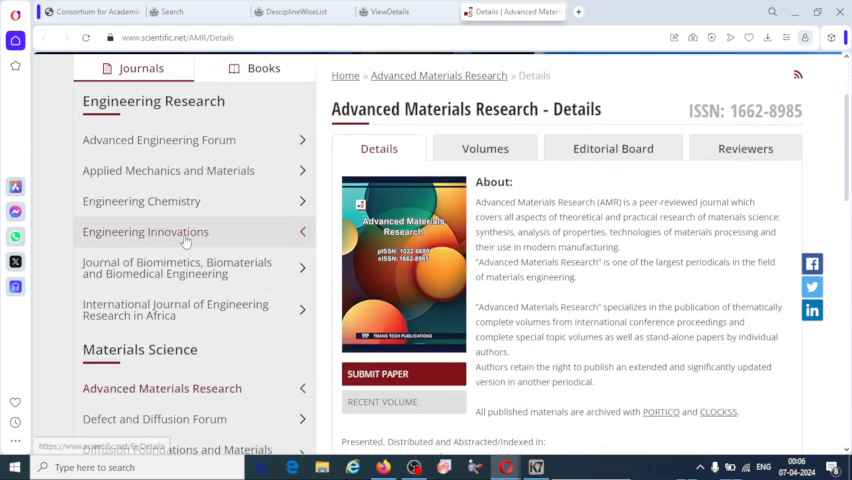
{"action": "mouse_move", "coordinate": [144, 308]}
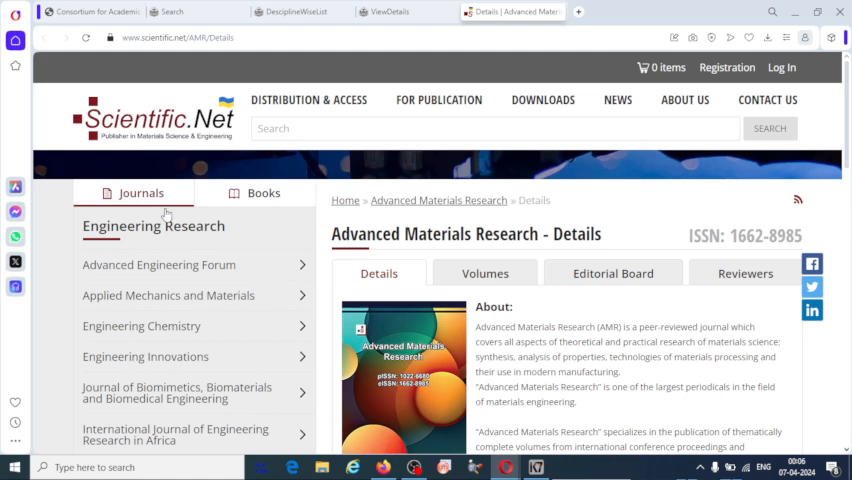
{"action": "mouse_move", "coordinate": [272, 324]}
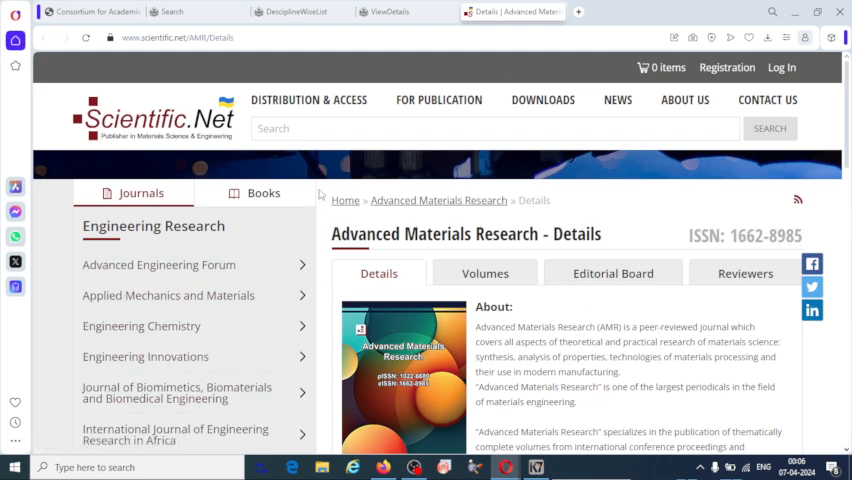
{"action": "left_click", "coordinate": [290, 12]}
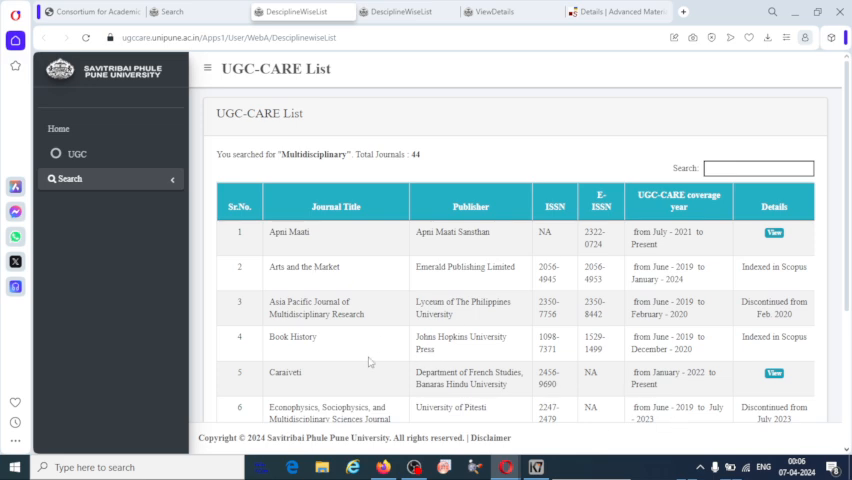
Scroll through the 44 Multidisciplinary journals in the UGC-CARE list
{"action": "scroll", "scroll_direction": "down", "scroll_amount": 3}
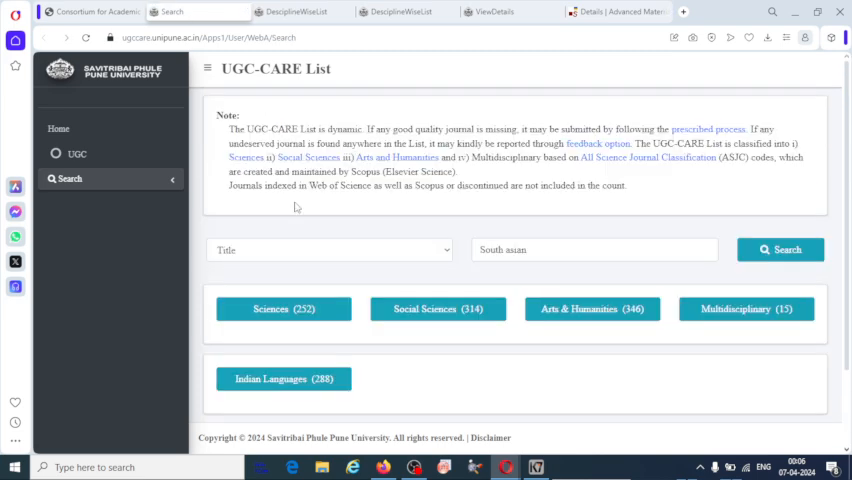
{"action": "mouse_move", "coordinate": [480, 404]}
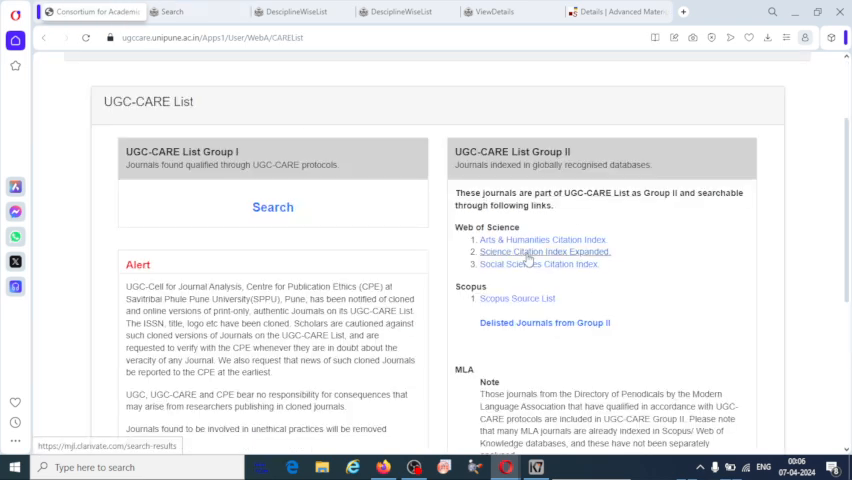
{"action": "mouse_move", "coordinate": [536, 264]}
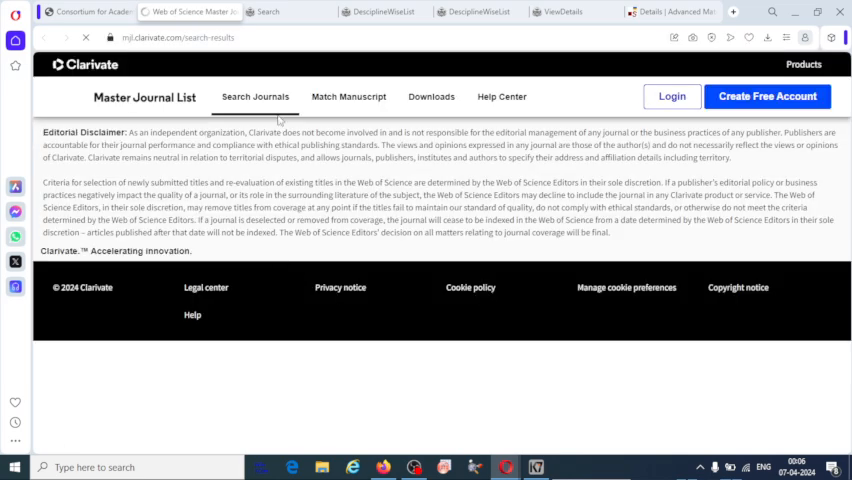
Search the Clarivate Master Journal List for 'journal of molecular liuids' and return to the UGC-CARE group lists
{"action": "left_click", "coordinate": [250, 96]}
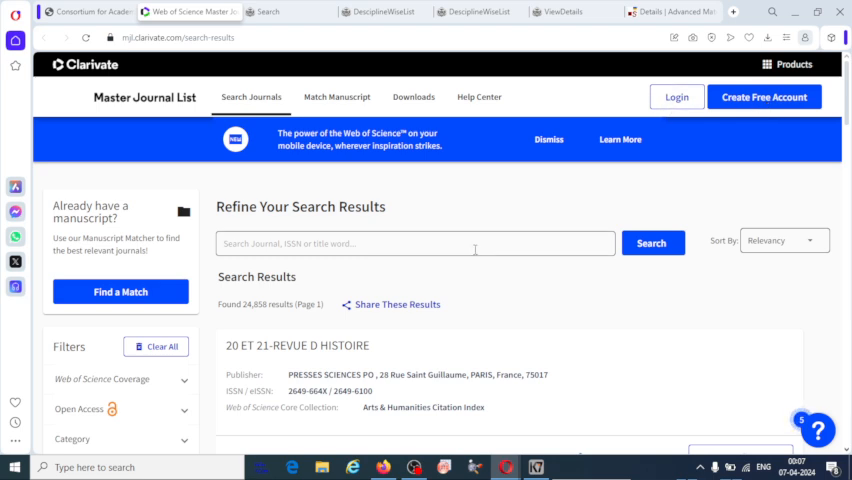
{"action": "left_click", "coordinate": [410, 244]}
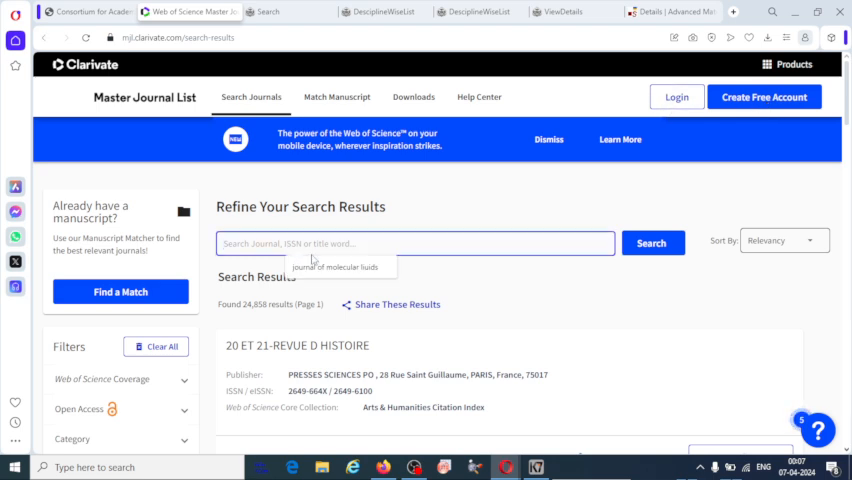
{"action": "type", "text": "journal of molecular liuids"}
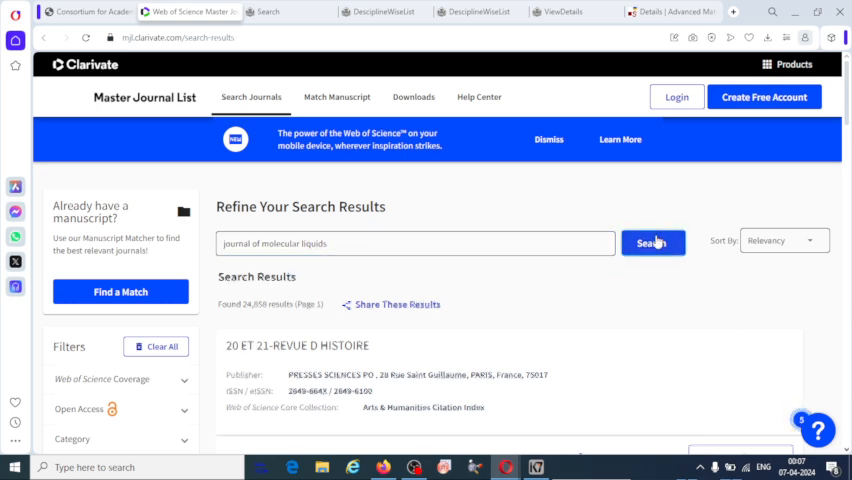
{"action": "left_click", "coordinate": [652, 244]}
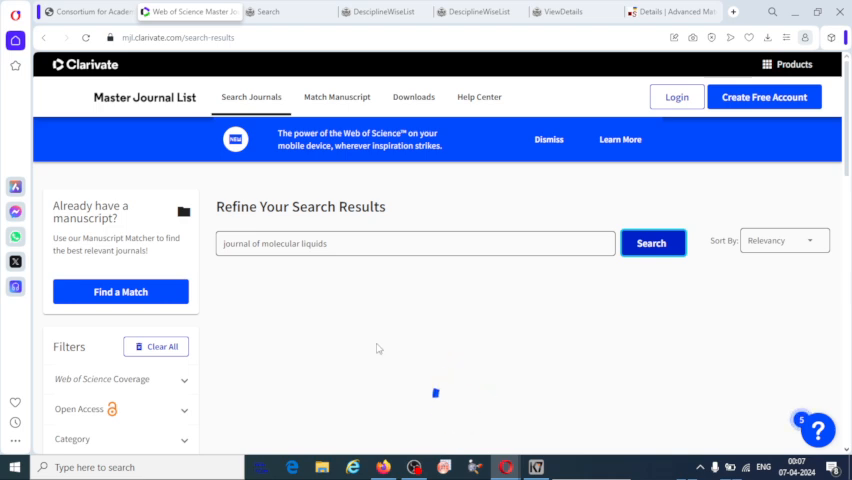
{"action": "left_click", "coordinate": [652, 244]}
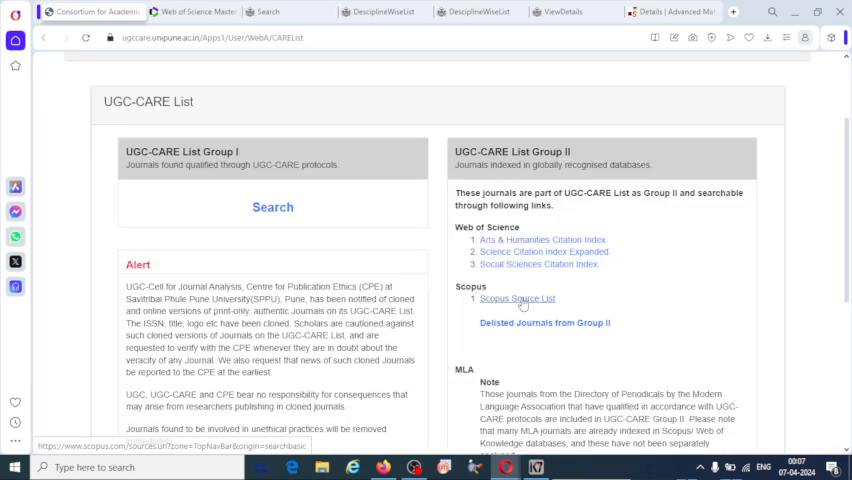
Start a Scopus Sources title search by entering 'journal' in the title box
{"action": "left_click", "coordinate": [516, 298]}
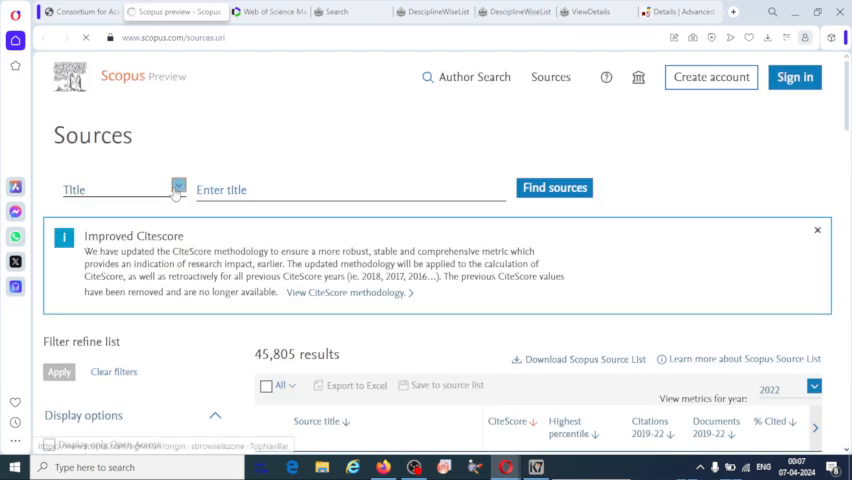
{"action": "left_click", "coordinate": [124, 188]}
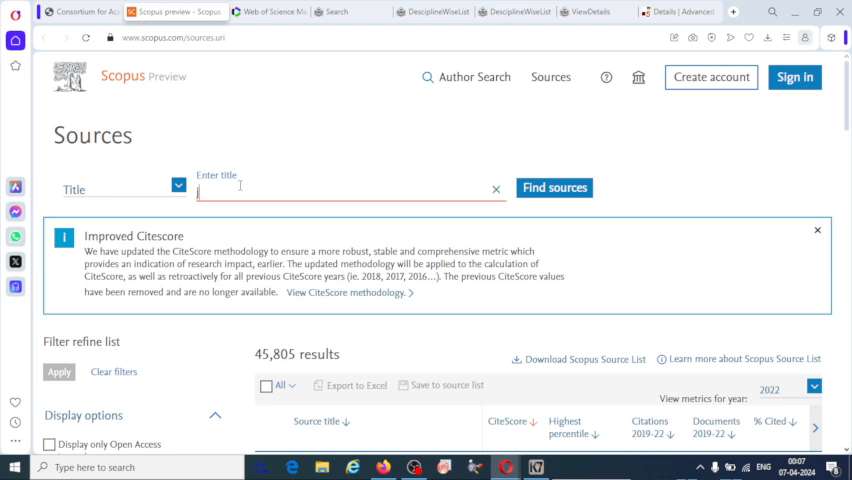
{"action": "type", "text": "journ"}
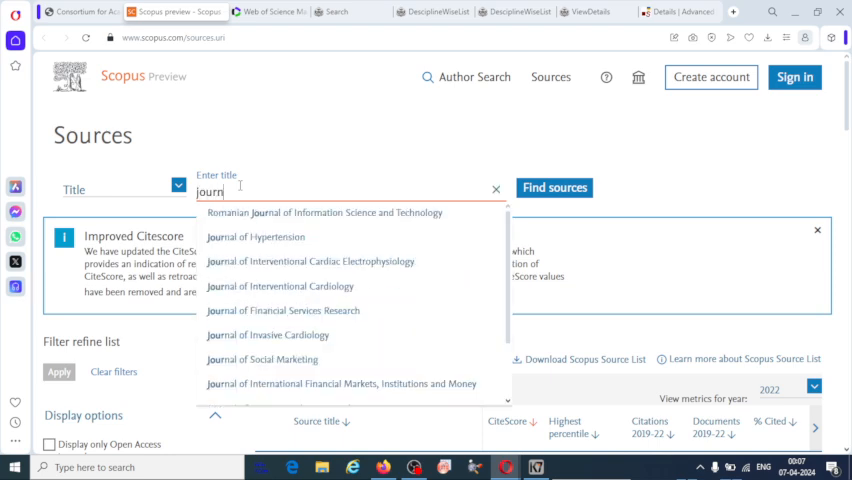
{"action": "type", "text": "al of Molecular Endocrinology"}
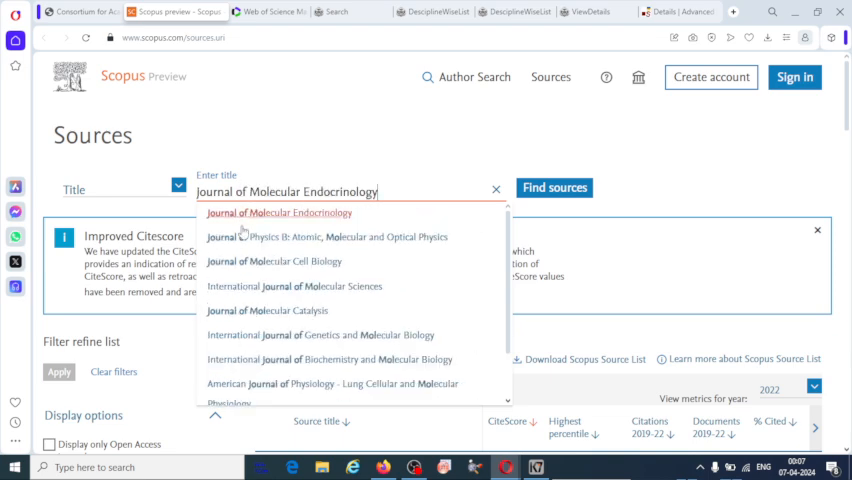
{"action": "left_click", "coordinate": [328, 236]}
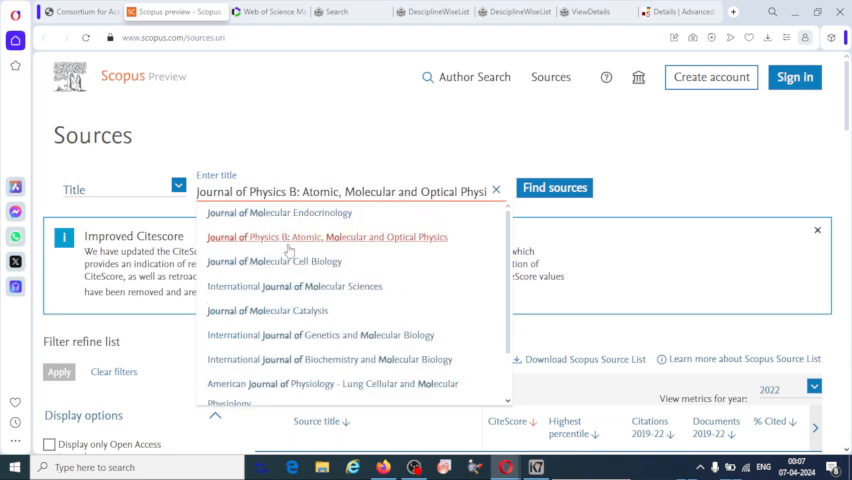
{"action": "left_click", "coordinate": [278, 212]}
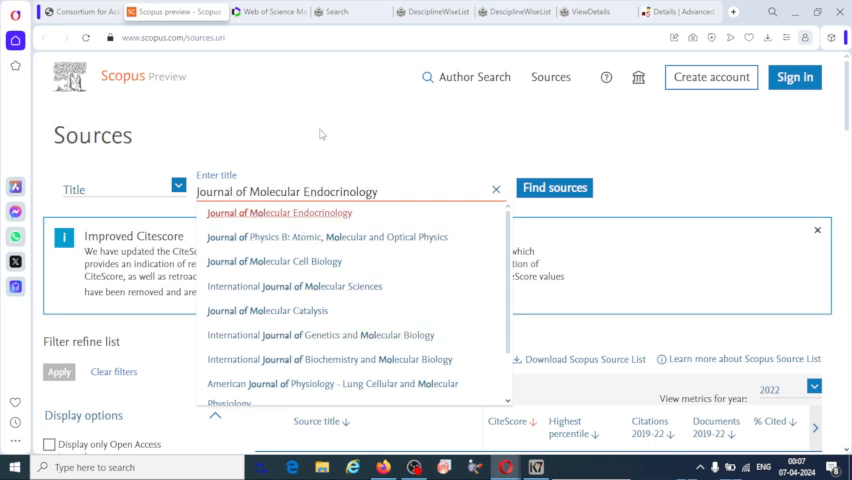
Extend the query to 'journal of molecular str' and pick Journal of Molecular Structure from the suggestions
{"action": "key", "text": "Backspace"}
{"action": "type", "text": "st"}
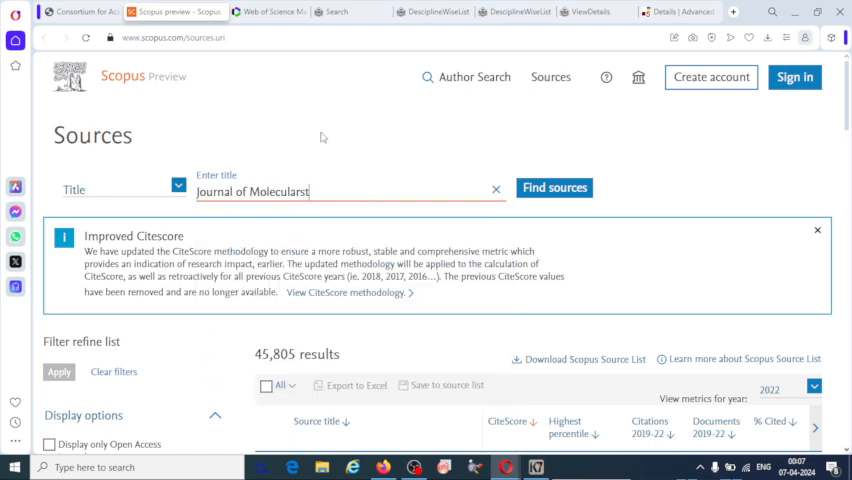
{"action": "key", "text": "Backspace"}
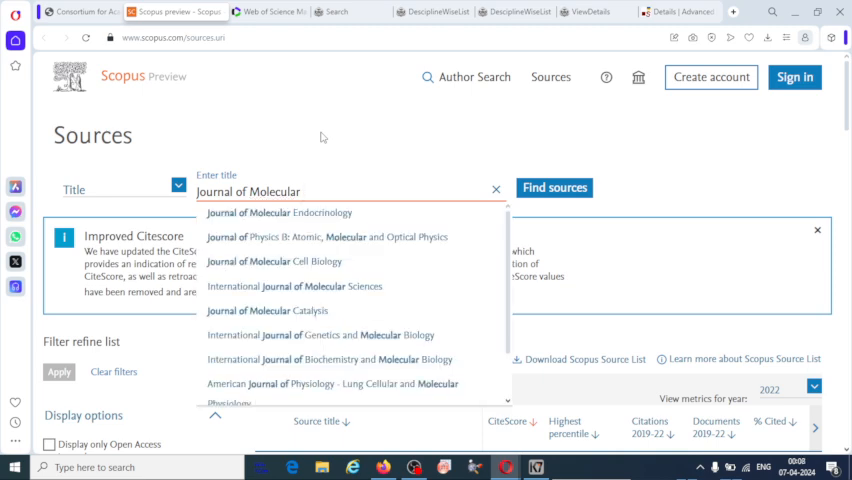
{"action": "type", "text": "str"}
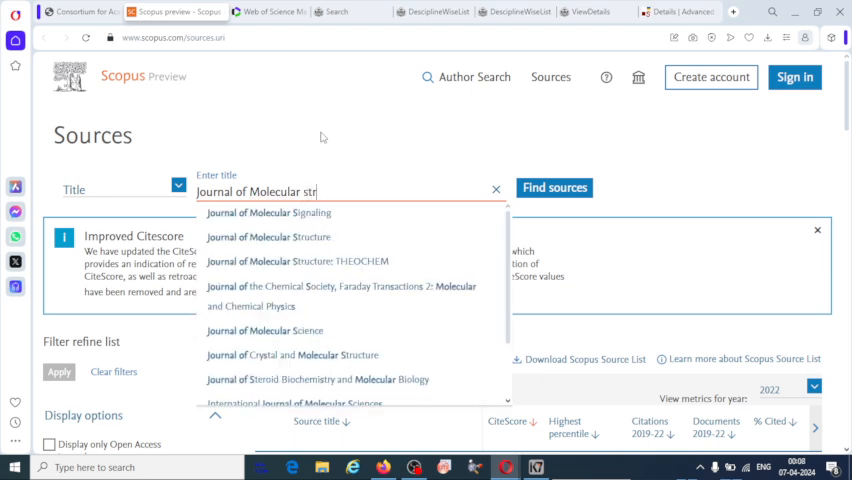
{"action": "left_click", "coordinate": [268, 236]}
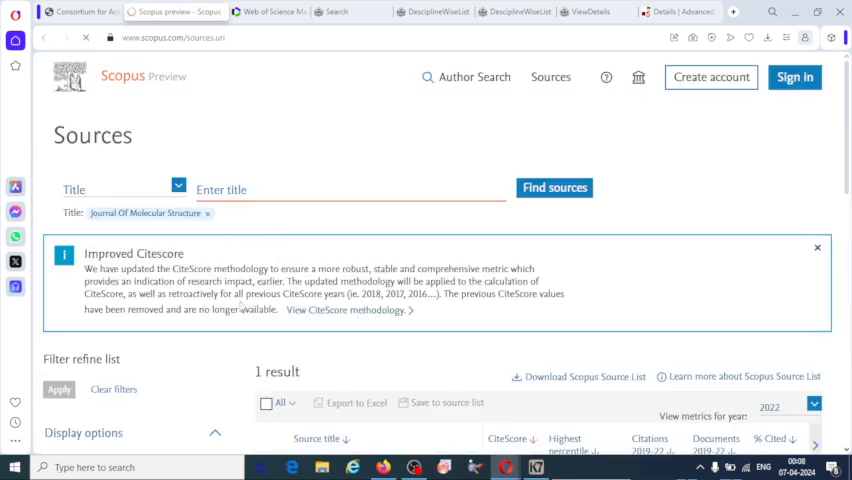
View Journal of Molecular Structure's Scopus source details (CiteScore 2022 6.0, Elsevier, ISSN), then return to UGC-CARE
{"action": "scroll", "scroll_direction": "down", "scroll_amount": 3}
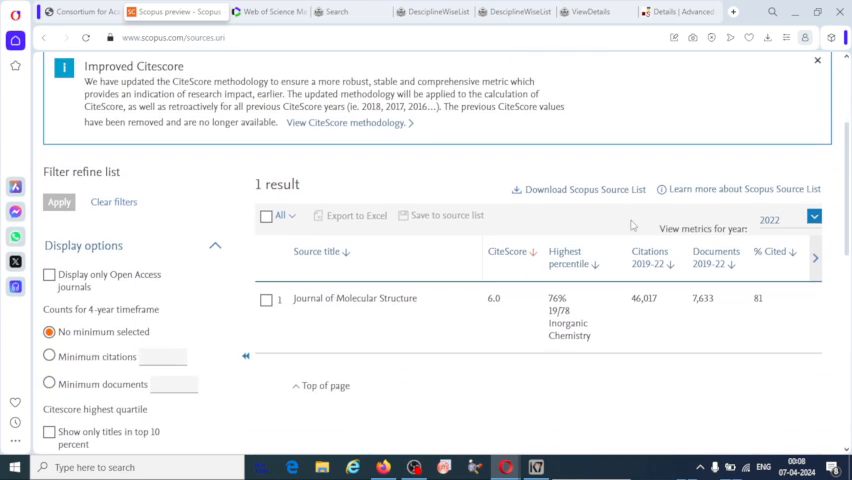
{"action": "mouse_move", "coordinate": [540, 308]}
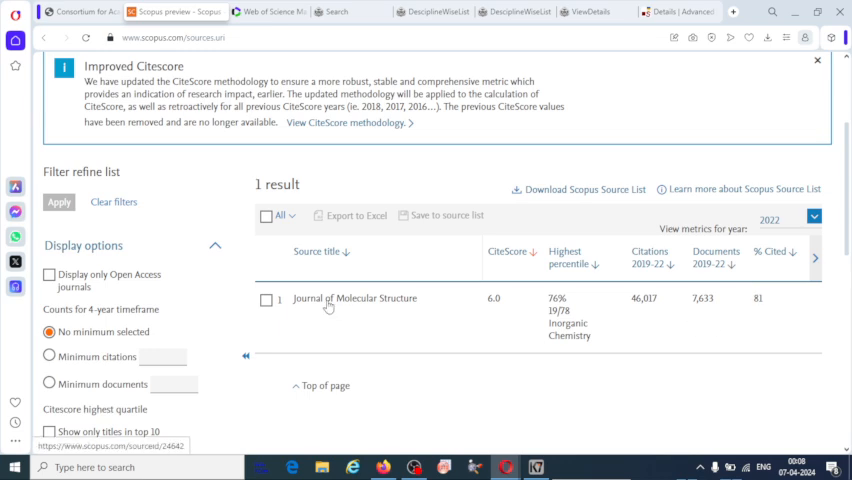
{"action": "left_click", "coordinate": [354, 298]}
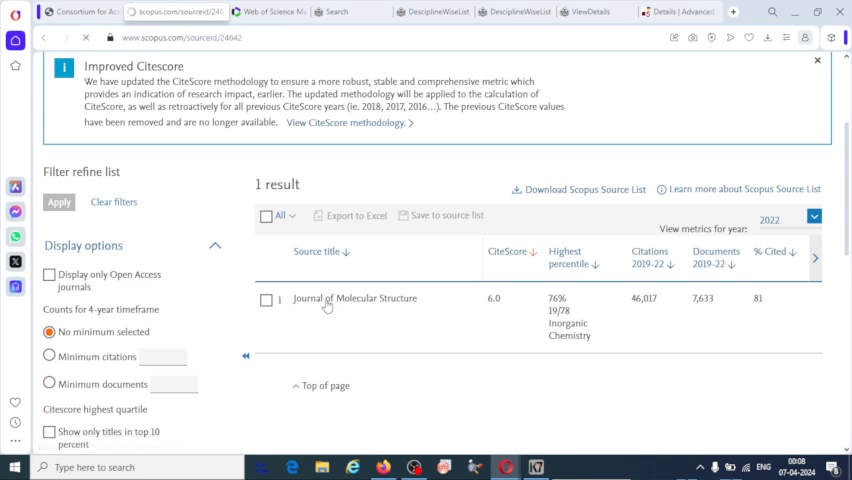
{"action": "left_click", "coordinate": [356, 298]}
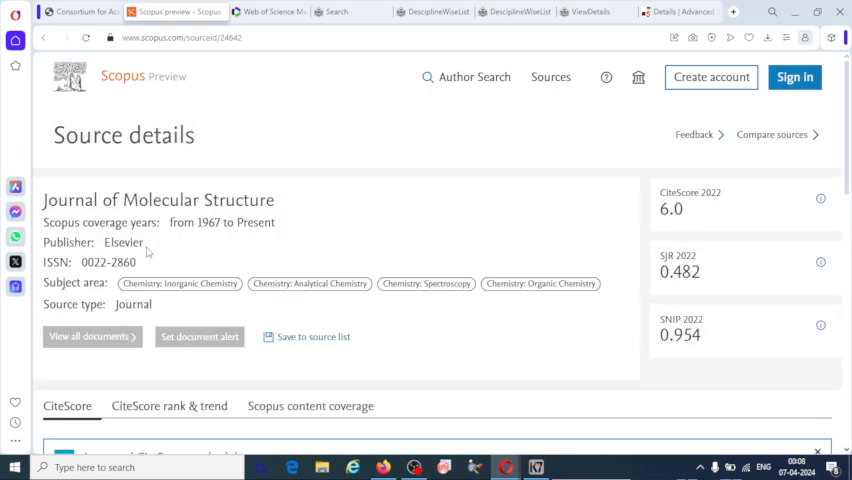
{"action": "scroll", "scroll_direction": "down", "scroll_amount": 3}
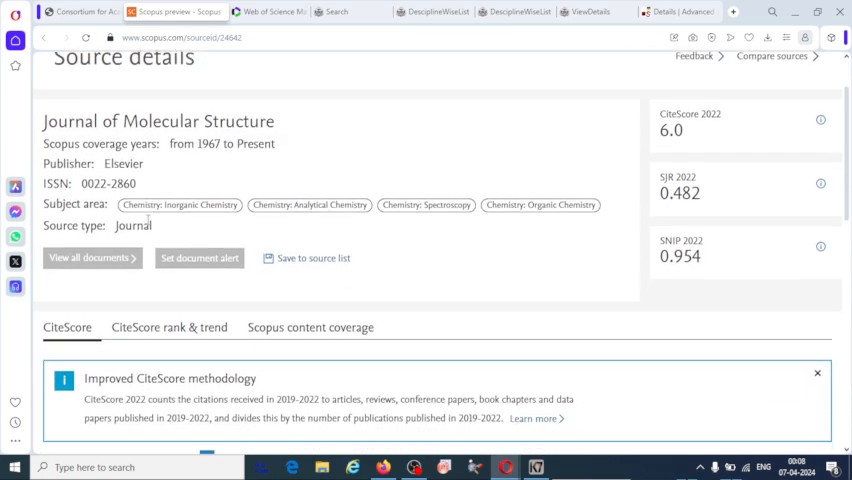
{"action": "scroll", "scroll_direction": "down", "scroll_amount": 3}
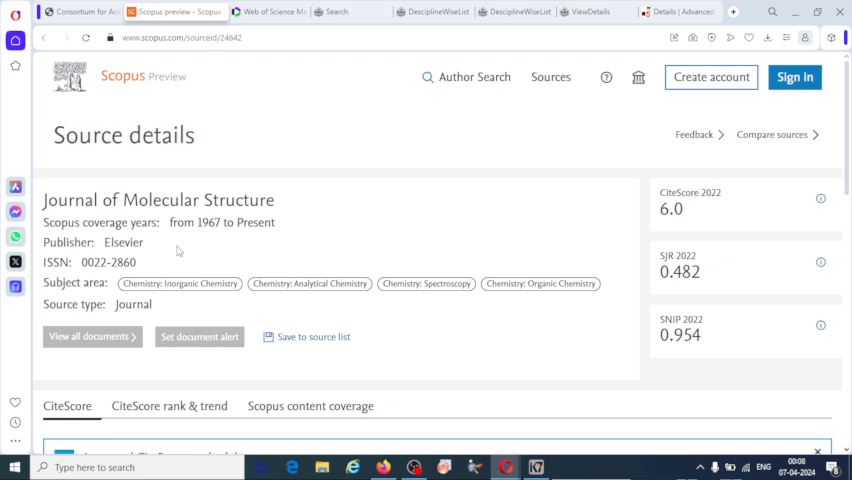
{"action": "left_click", "coordinate": [264, 12]}
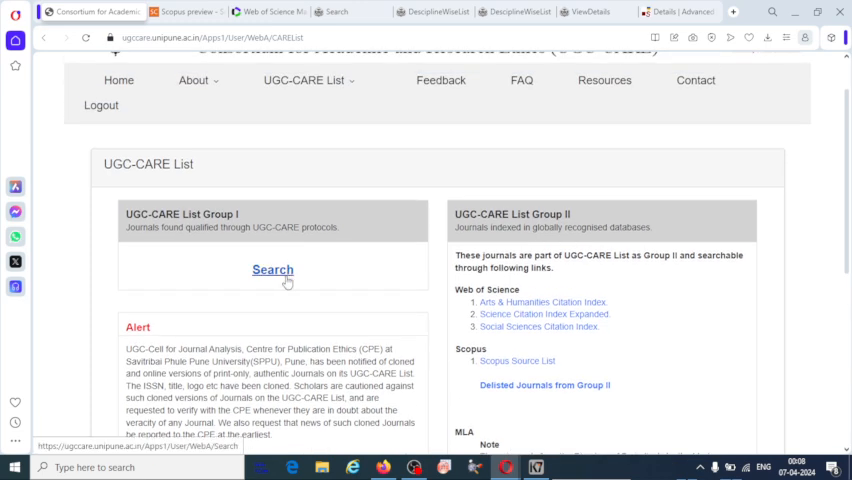
{"action": "mouse_move", "coordinate": [224, 296]}
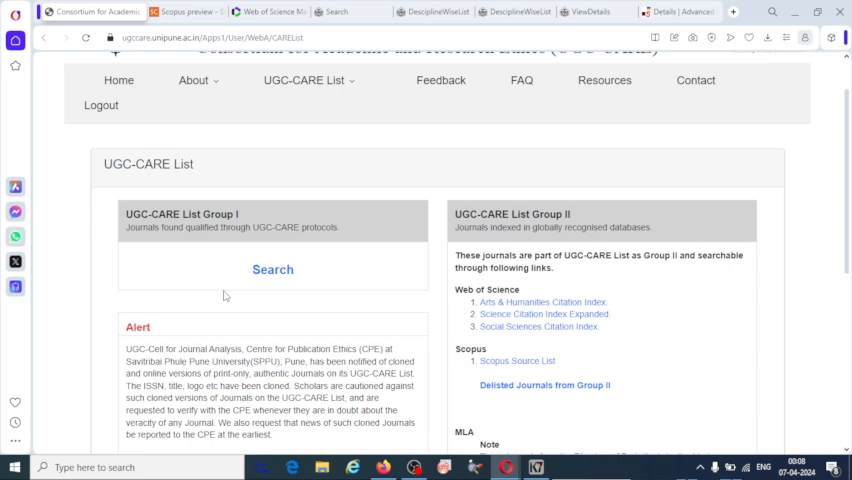
{"action": "mouse_move", "coordinate": [300, 288]}
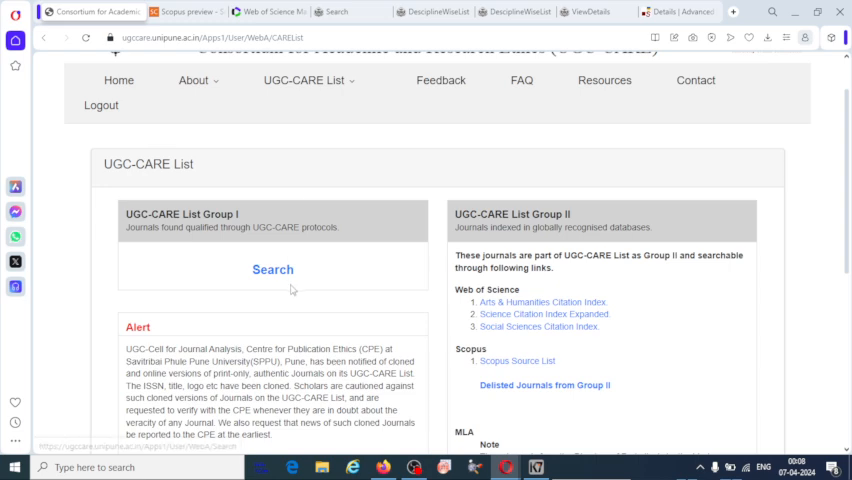
Scroll back up to the UGC-CARE List header with the Group I and Group II lists
{"action": "scroll", "scroll_direction": "up", "scroll_amount": 3}
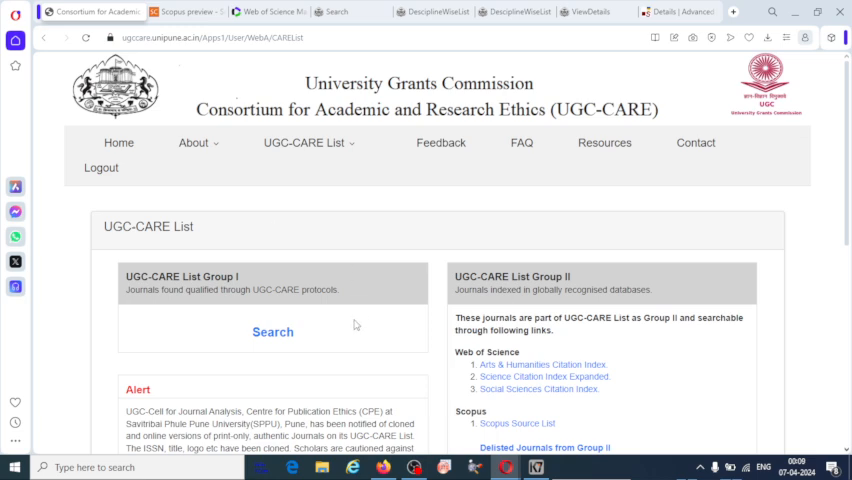
{"action": "mouse_move", "coordinate": [248, 234]}
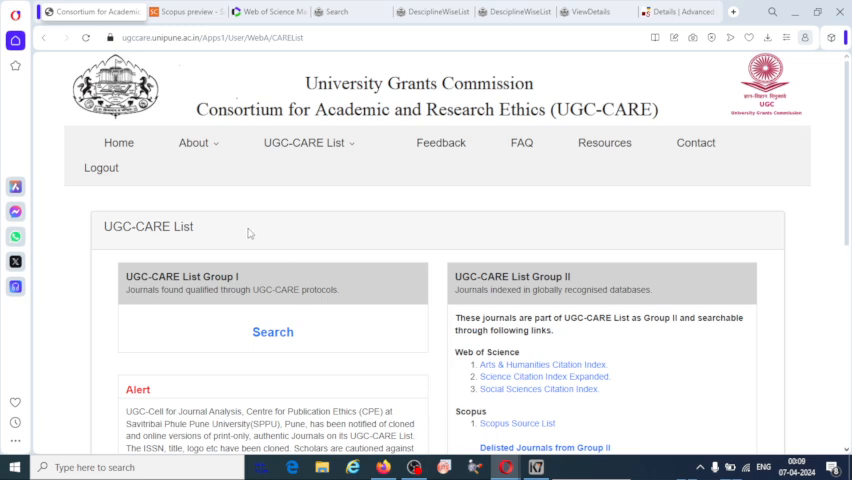
{"action": "mouse_move", "coordinate": [360, 218]}
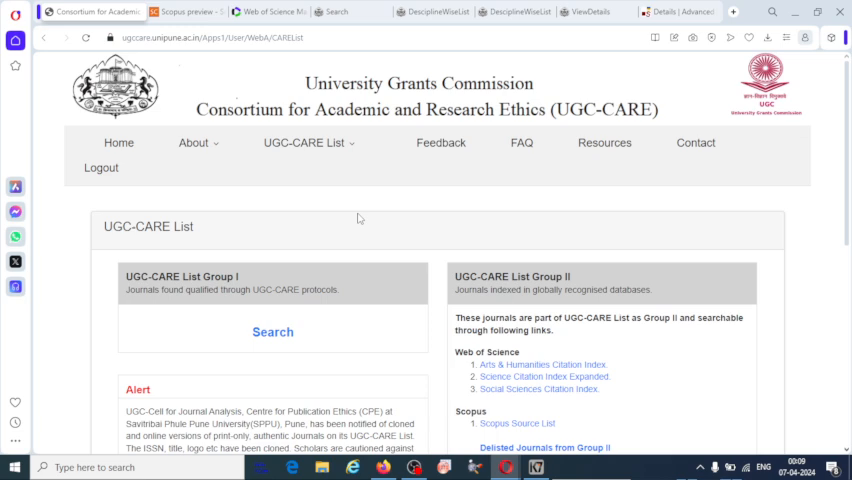
{"action": "mouse_move", "coordinate": [310, 232]}
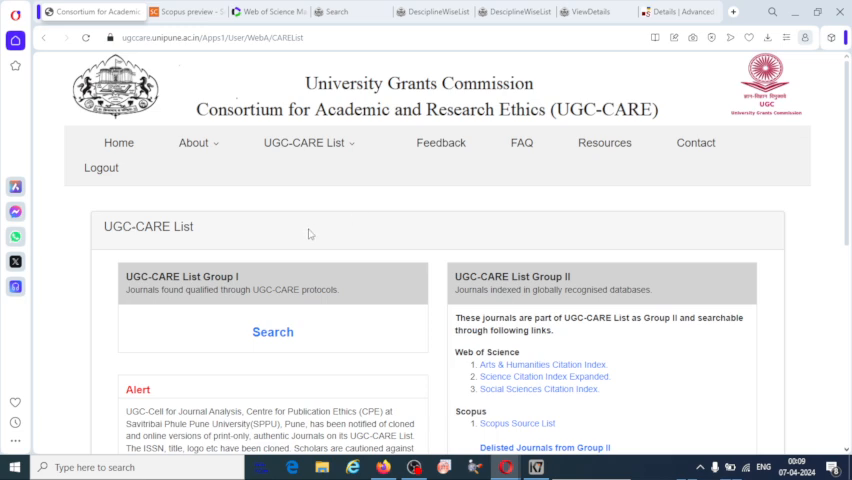
{"action": "mouse_move", "coordinate": [286, 236]}
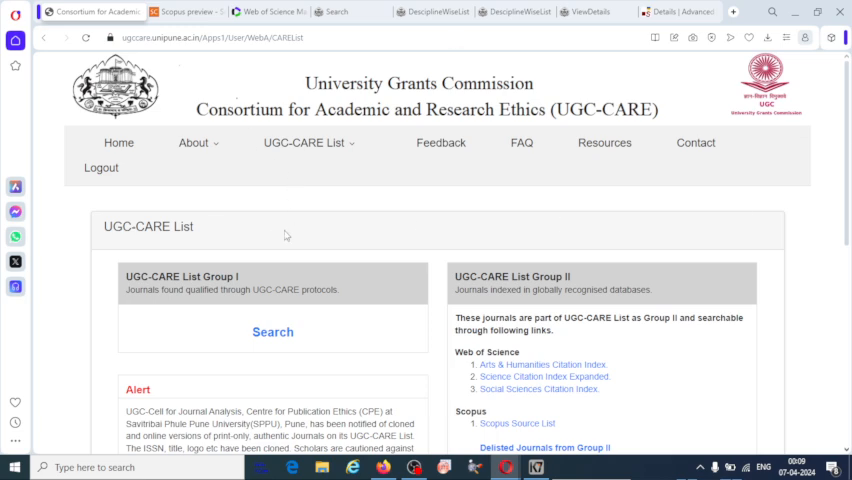
{"action": "mouse_move", "coordinate": [318, 268]}
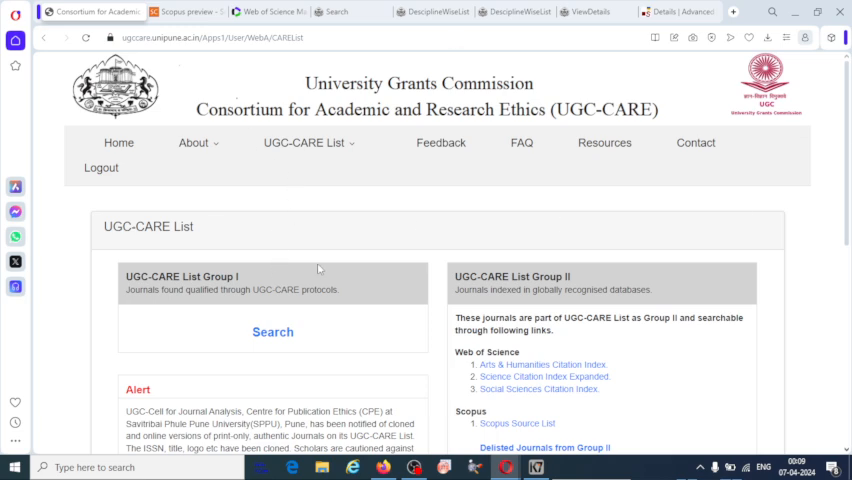